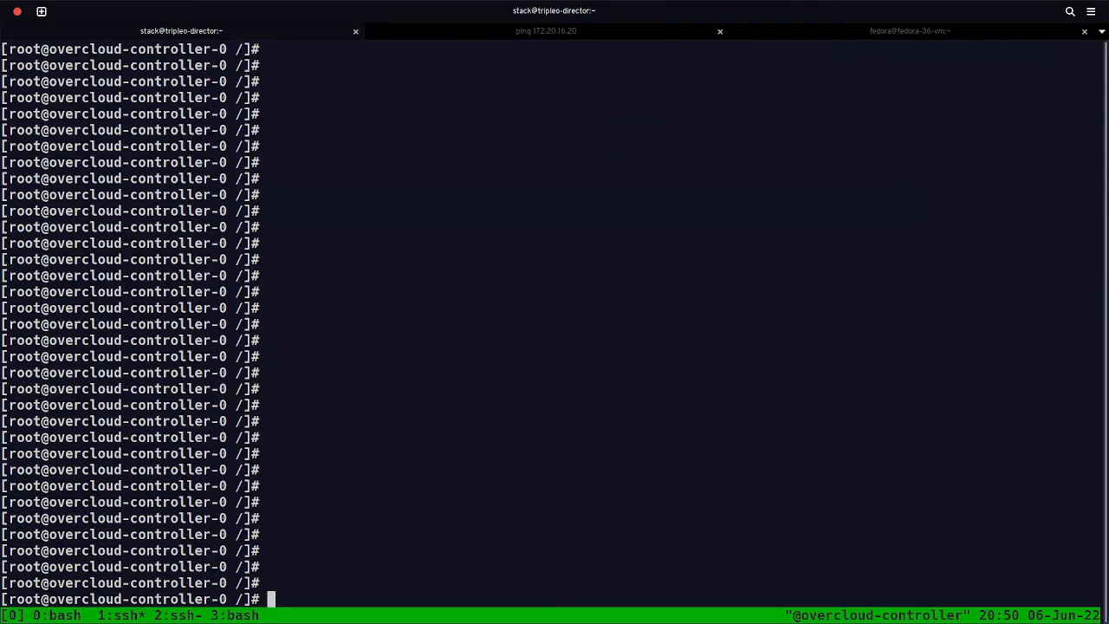
Filter the southbound flow dump for icmp, then narrow it to icmp4 flows
type("ovn")
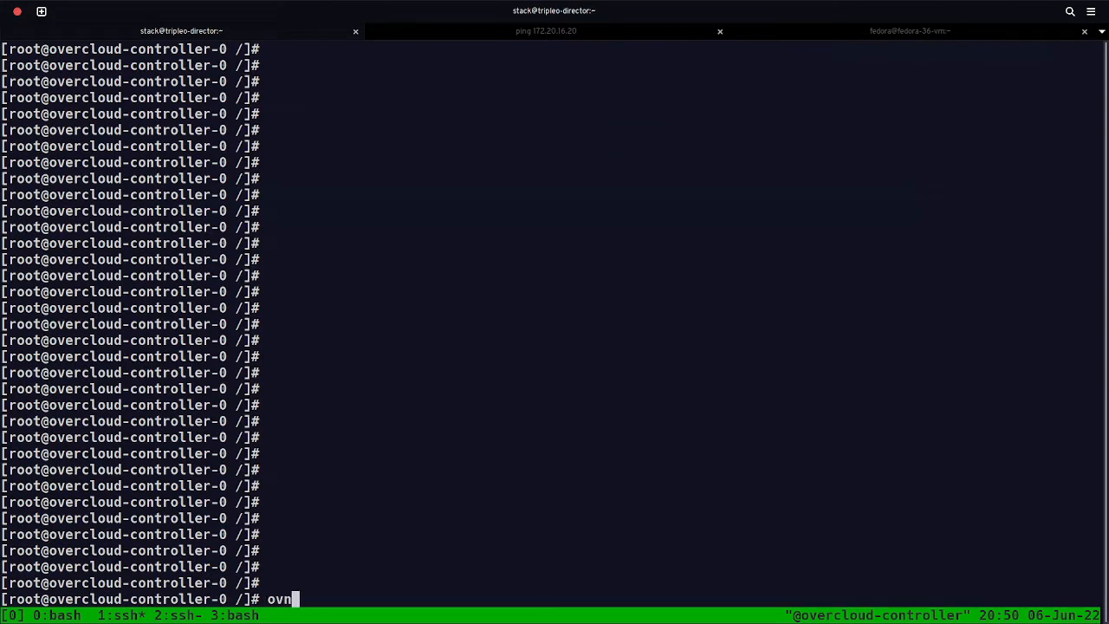
type("-sbctl dump-")
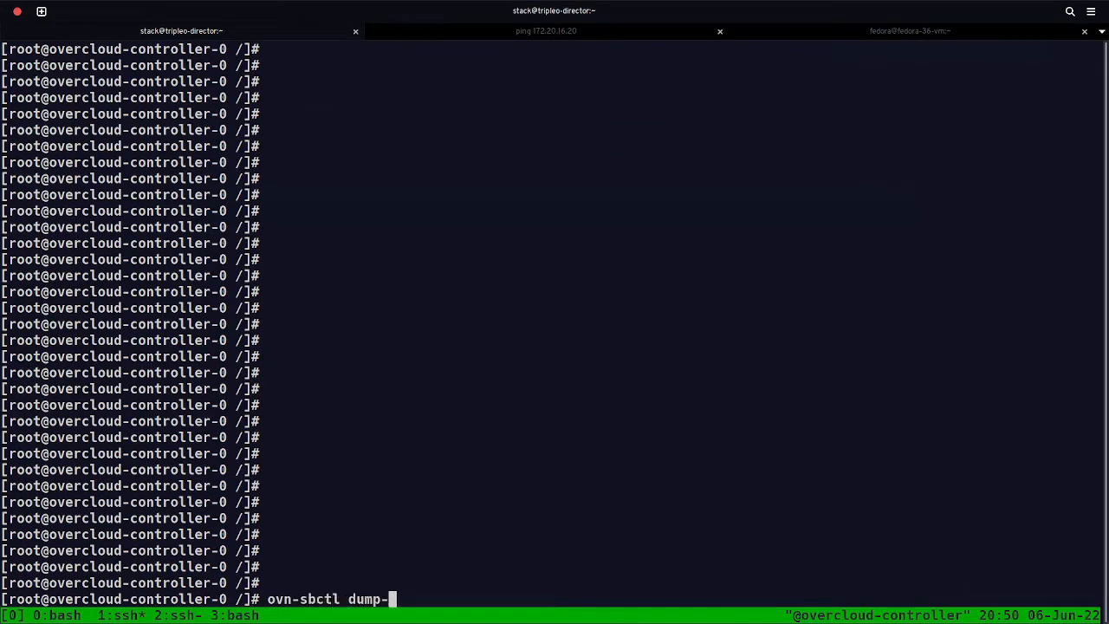
type("flows | gre")
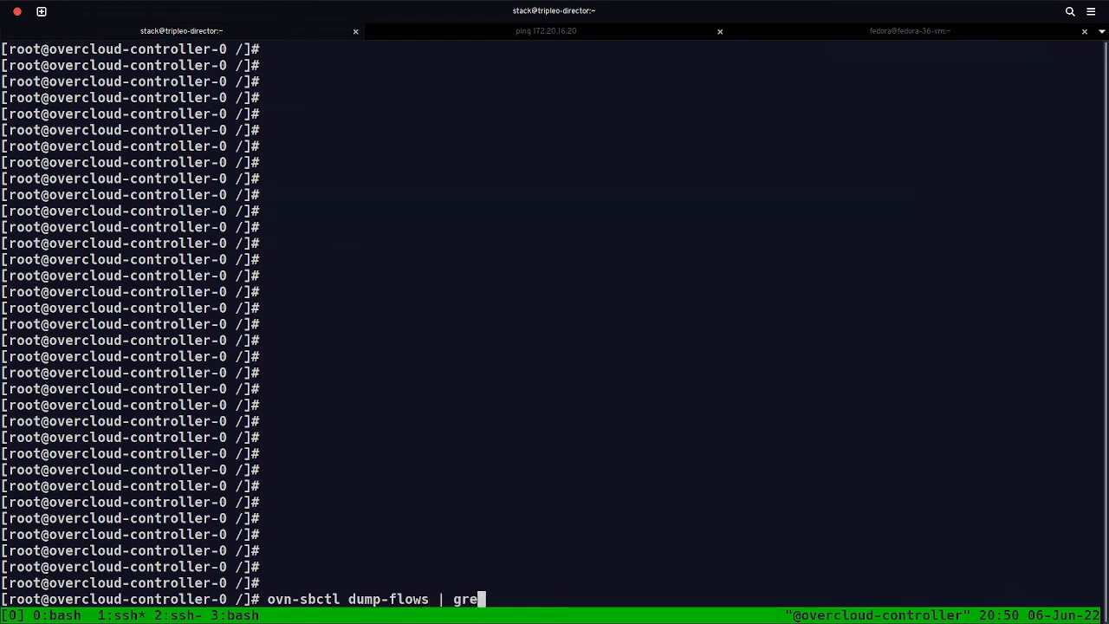
key("Return")
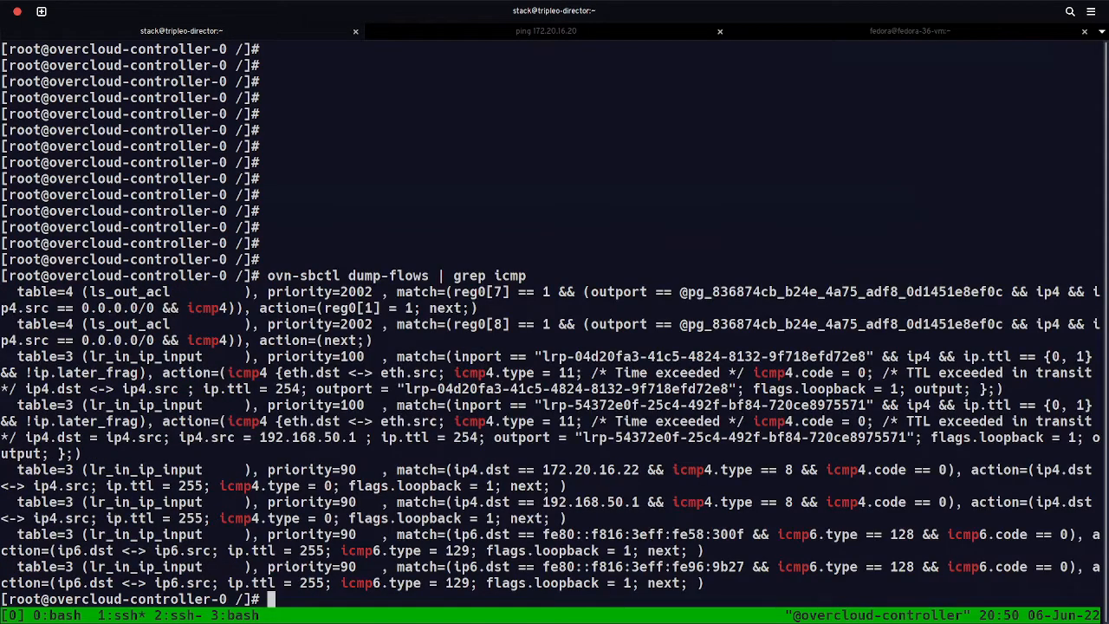
type("ovn-sbctl dump-flows | grep icmp")
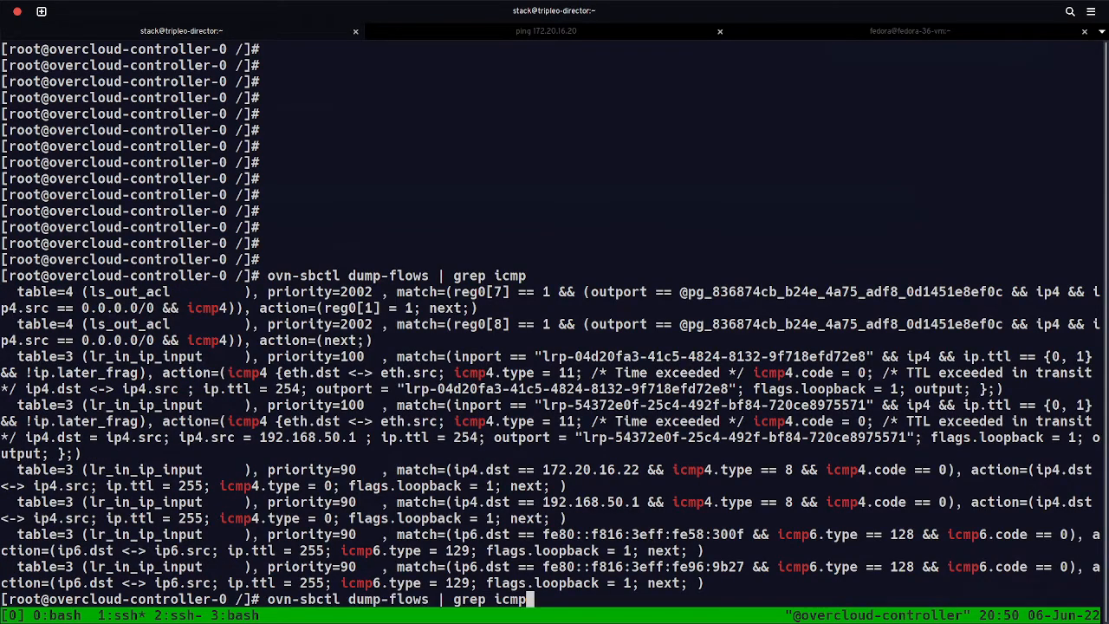
key("Return")
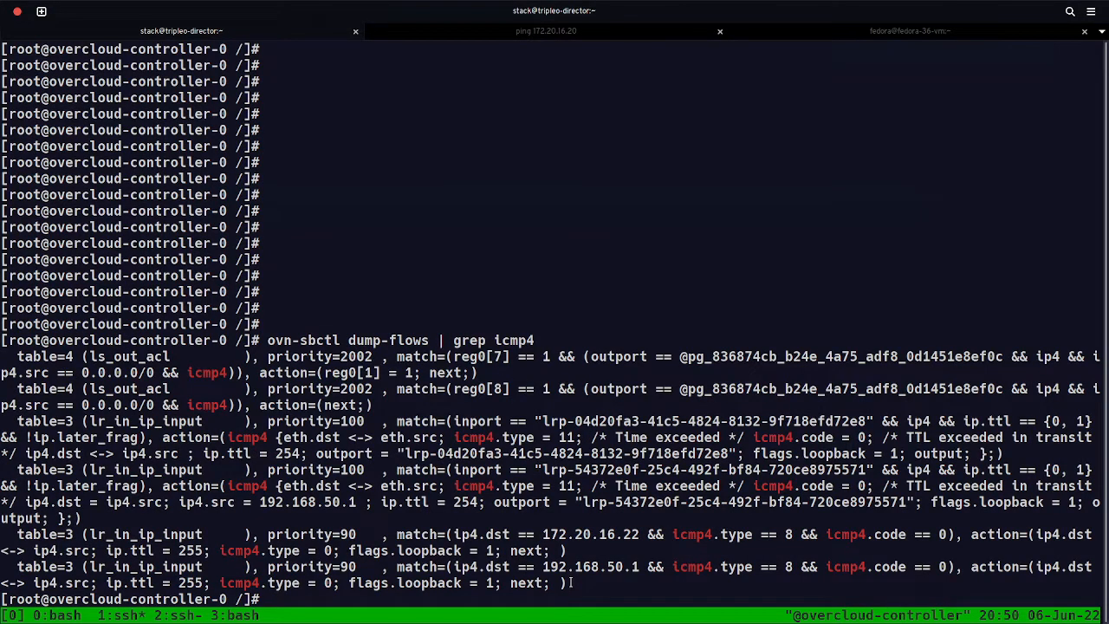
mouse_move(596, 582)
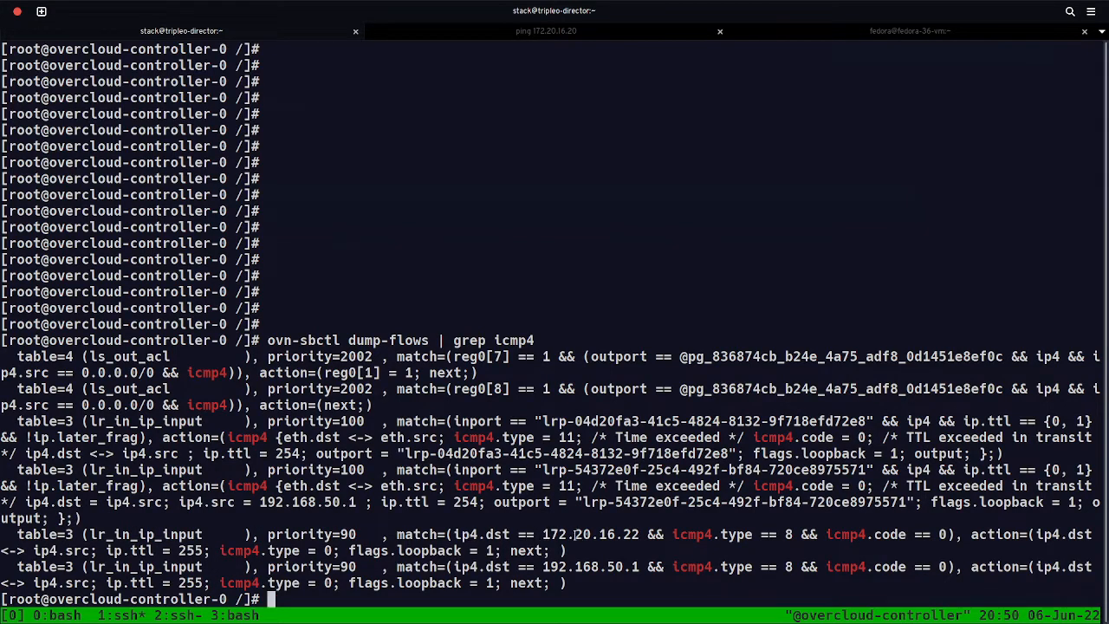
mouse_move(574, 534)
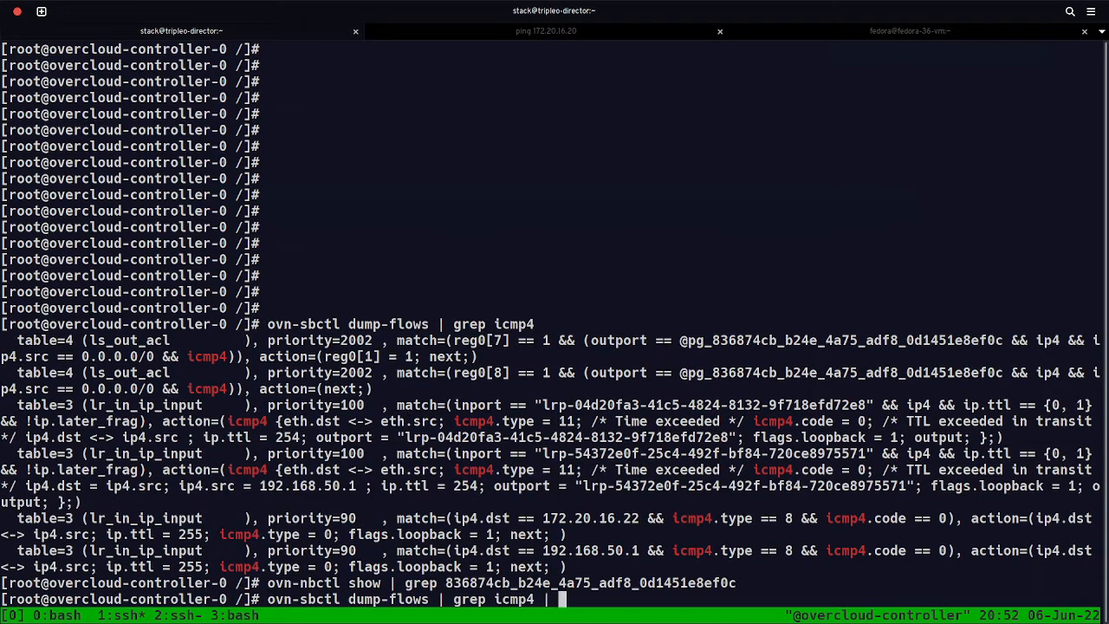
Look up the port group in the northbound database and clear the previous output
key("Return")
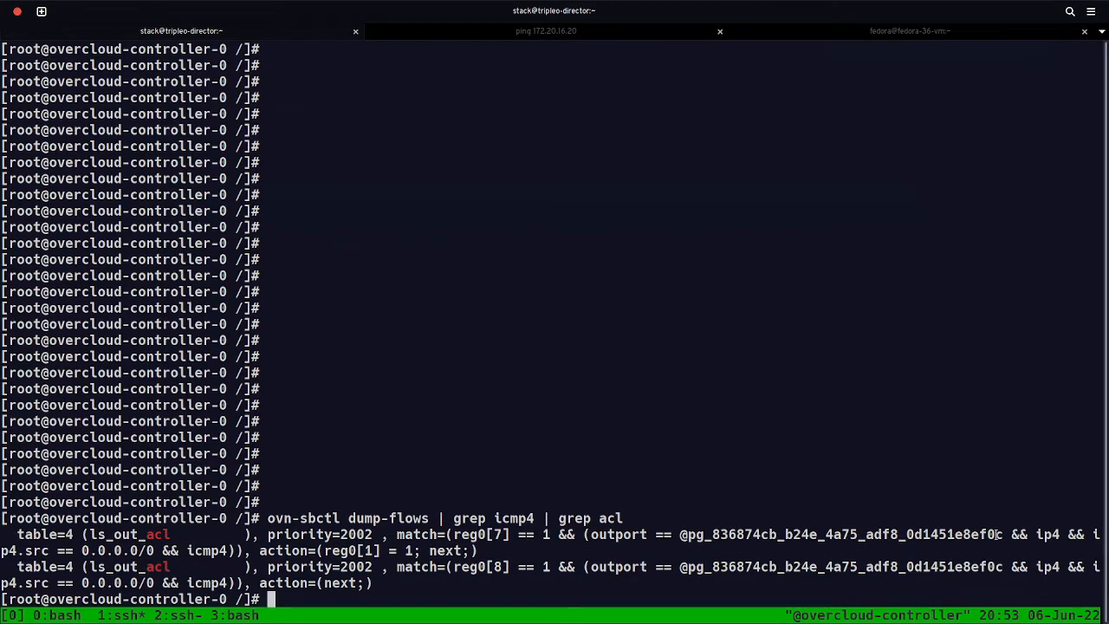
key("super")
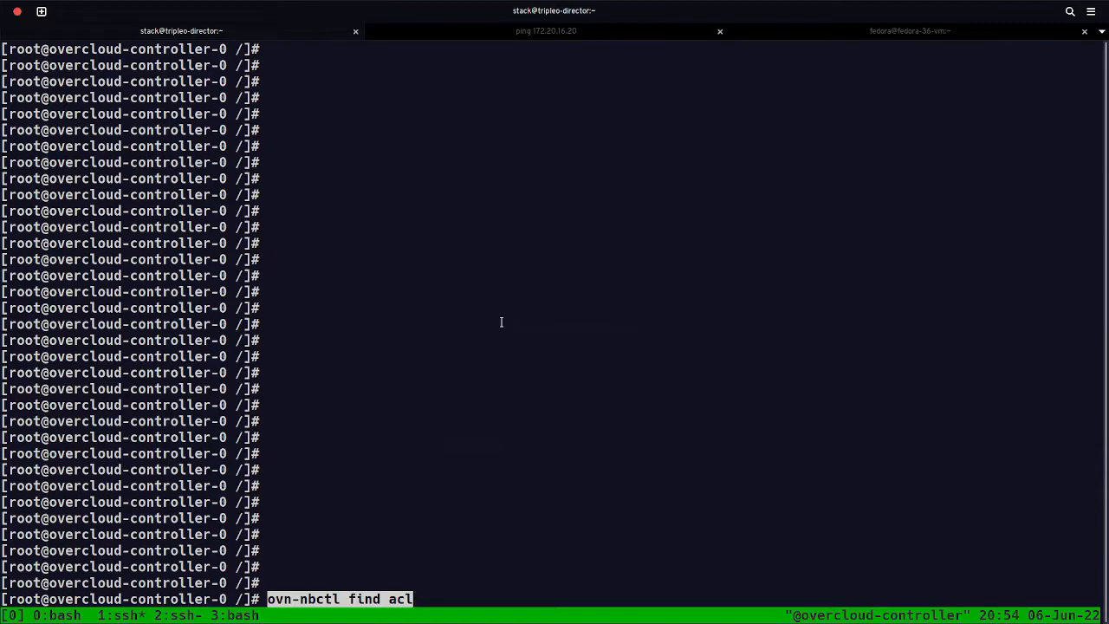
List every northbound ACL, rerun the icmp4 ACL flow grep and grab the port group id from the match
key("Return")
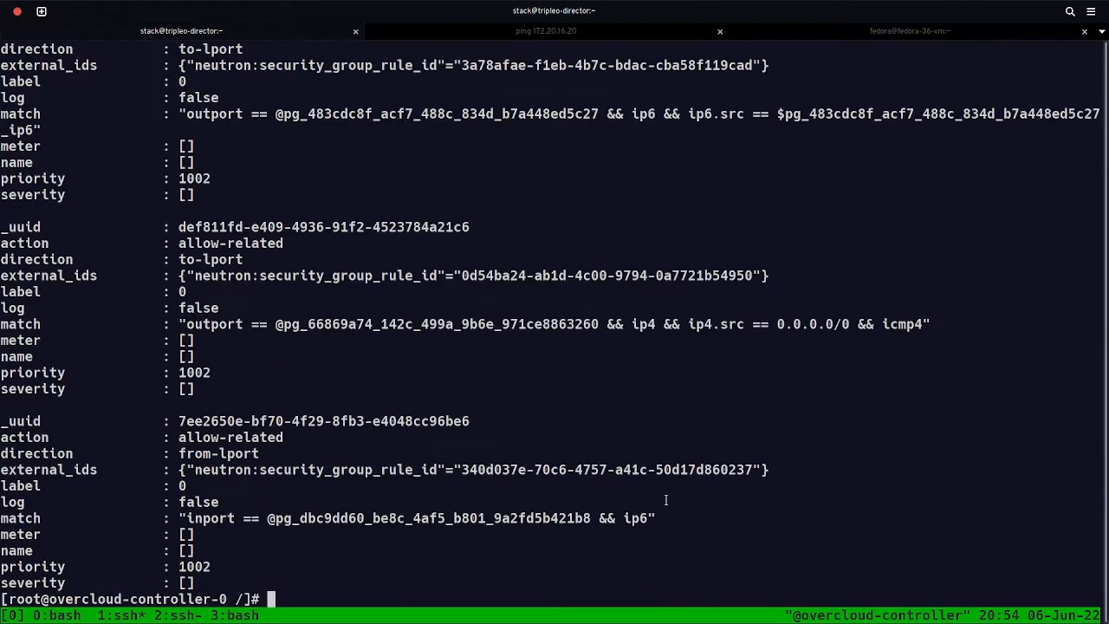
mouse_move(557, 530)
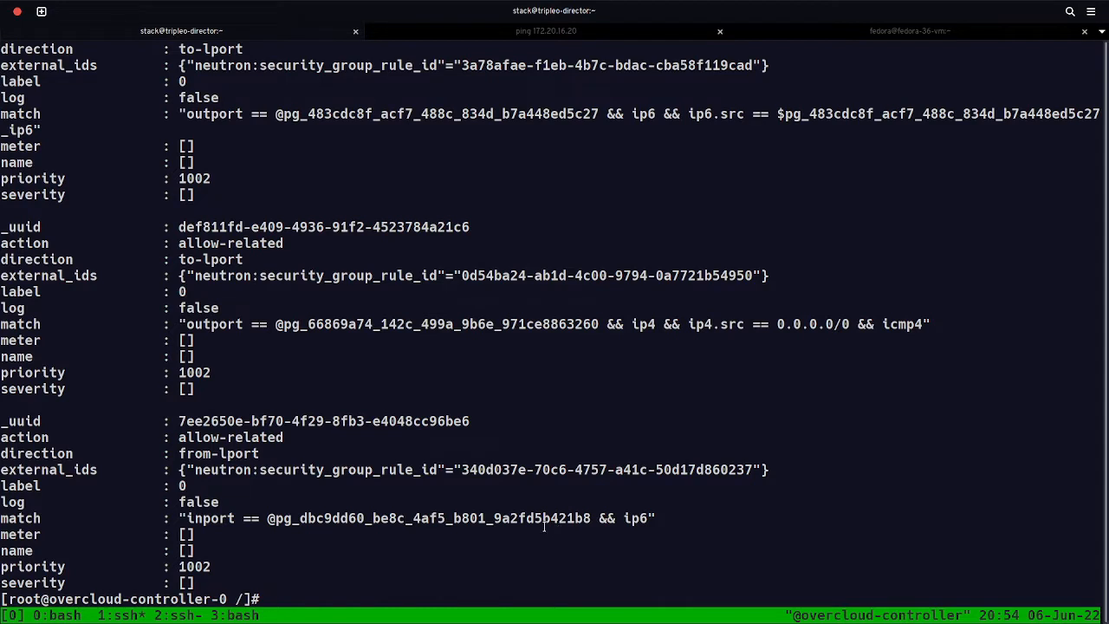
mouse_move(596, 537)
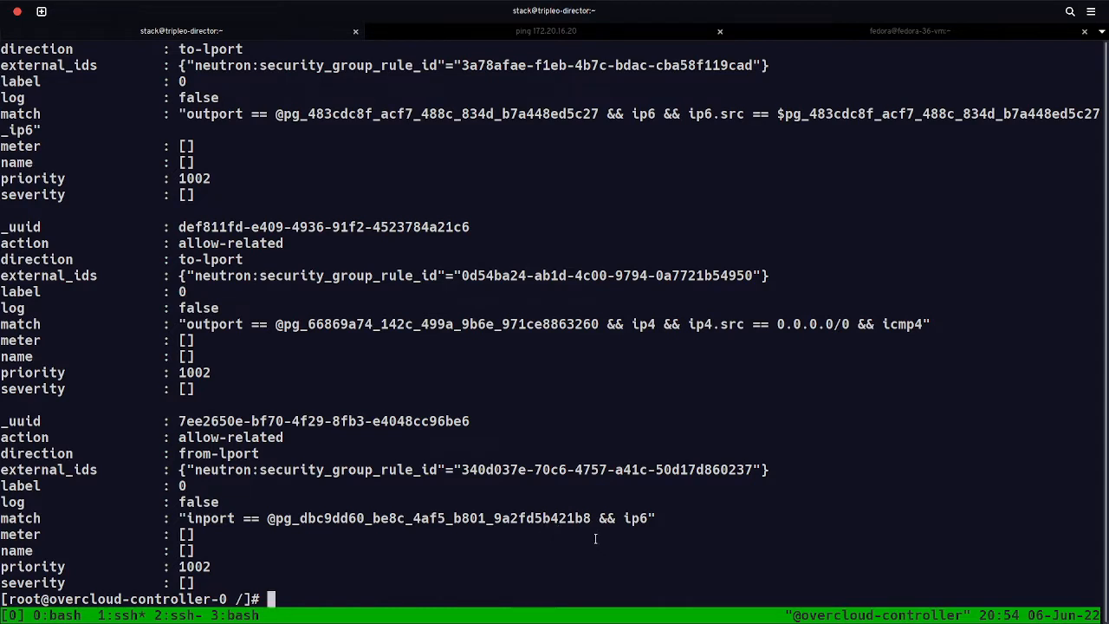
mouse_move(333, 314)
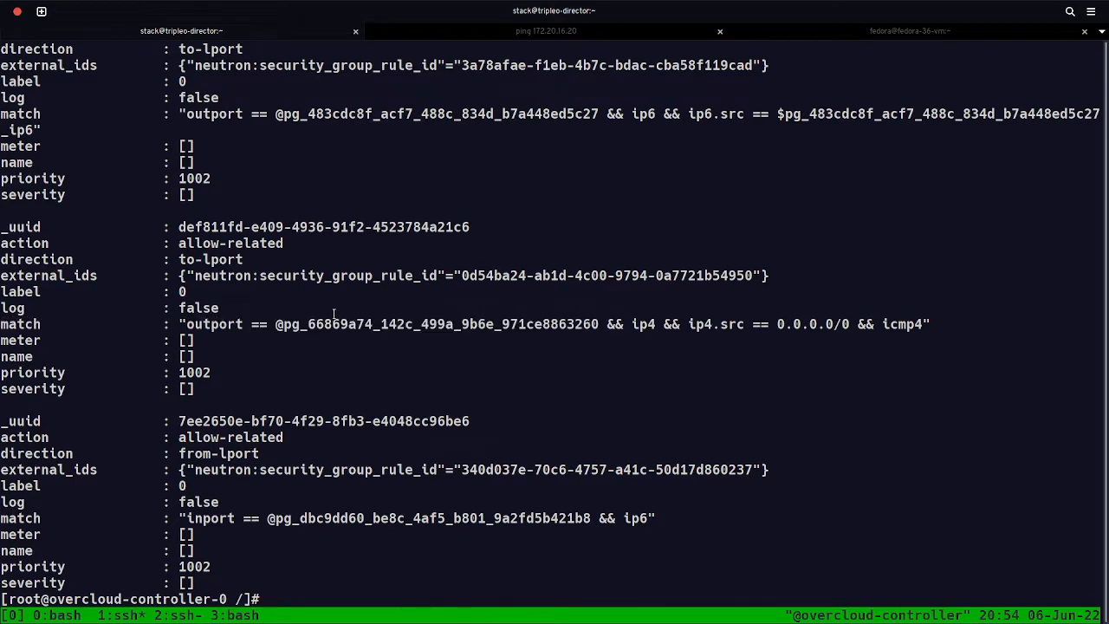
type("ovn-nbctl list meter")
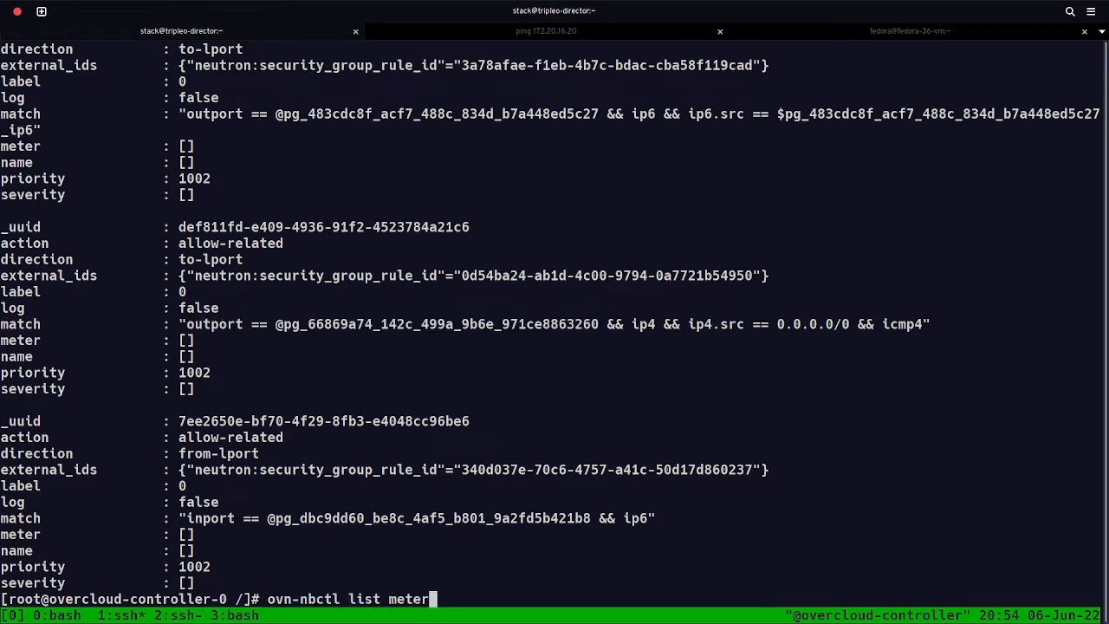
key("Return")
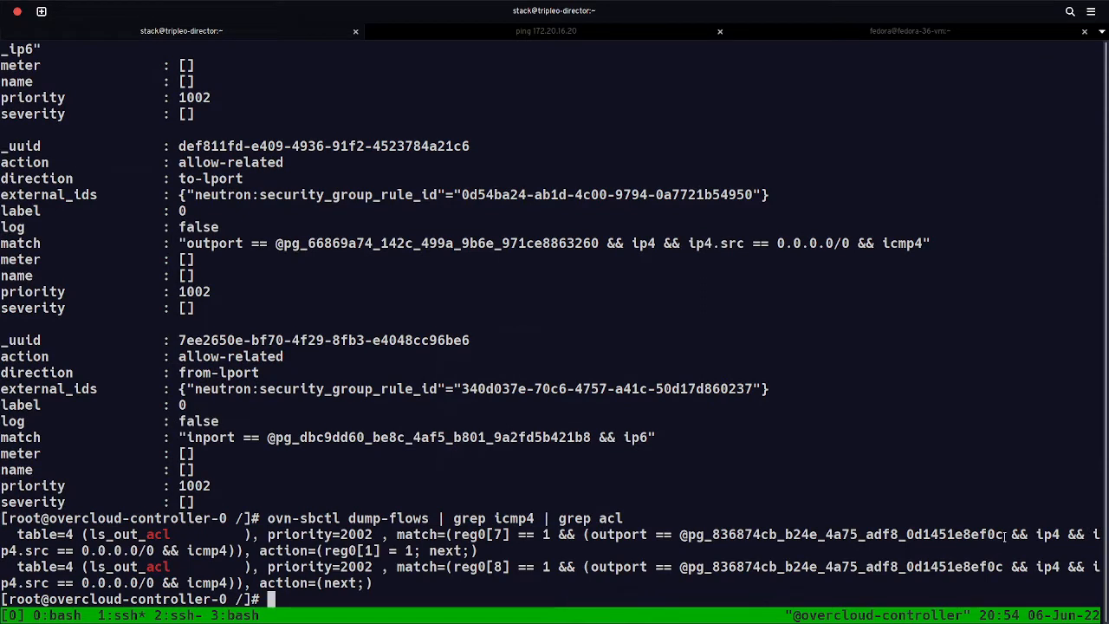
double_click(984, 534)
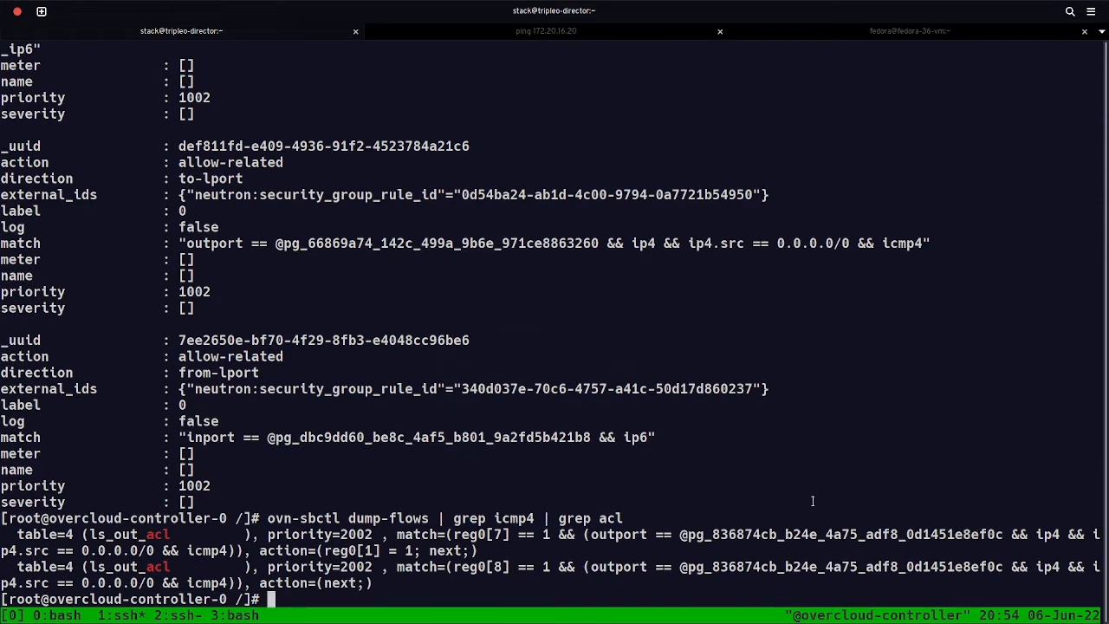
scroll("up", 3)
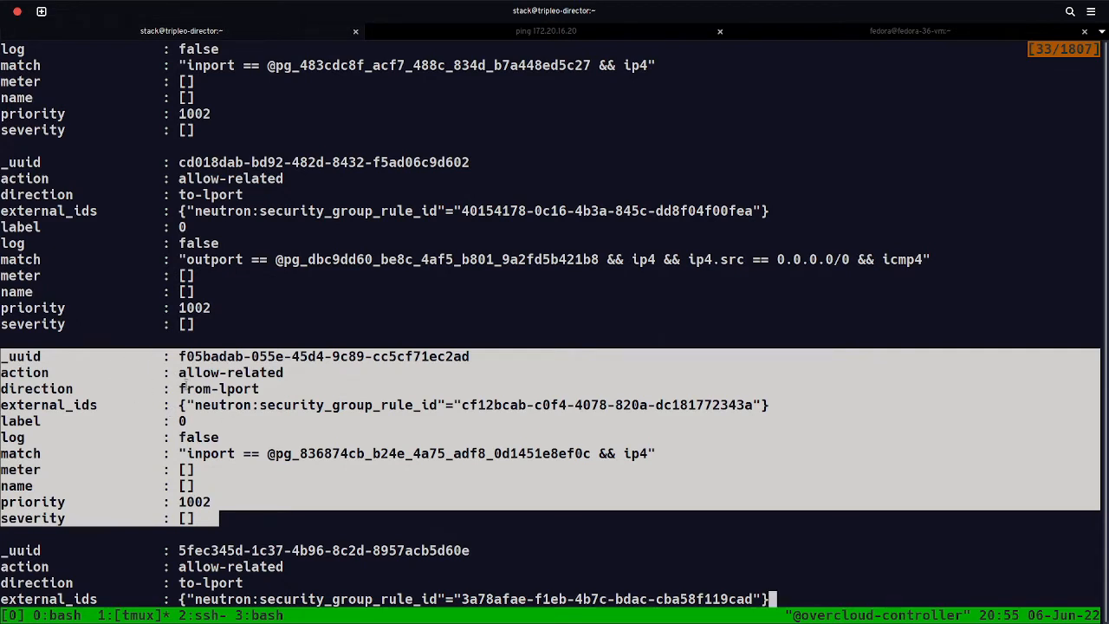
mouse_move(753, 406)
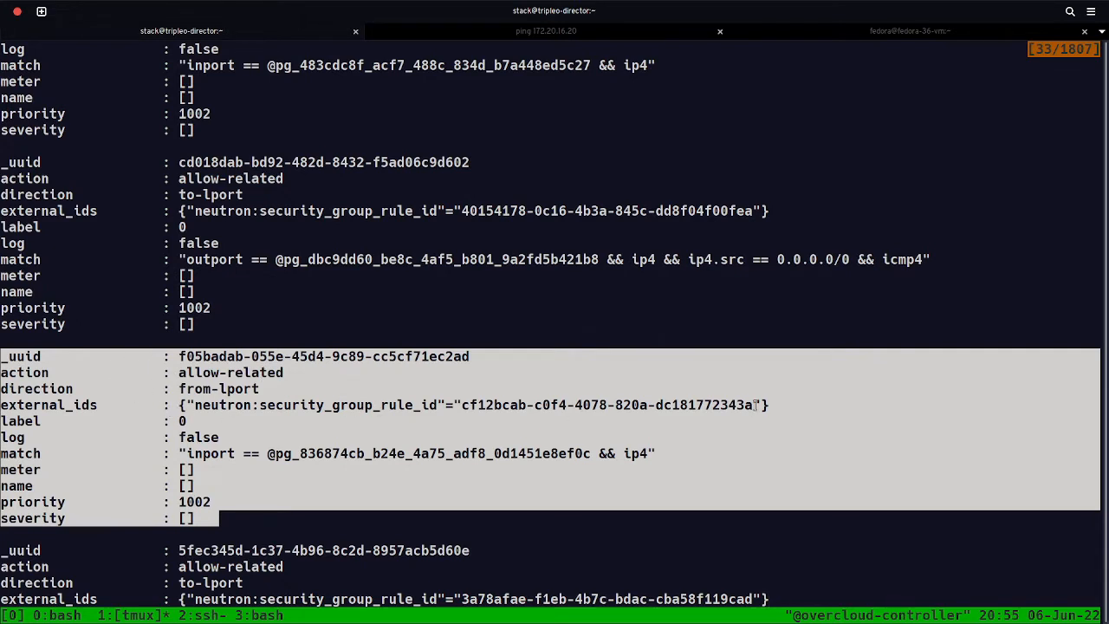
Copy the ACL's security group rule id cf12bcab-c0f4-4078-820a-dc181772343a
double_click(606, 405)
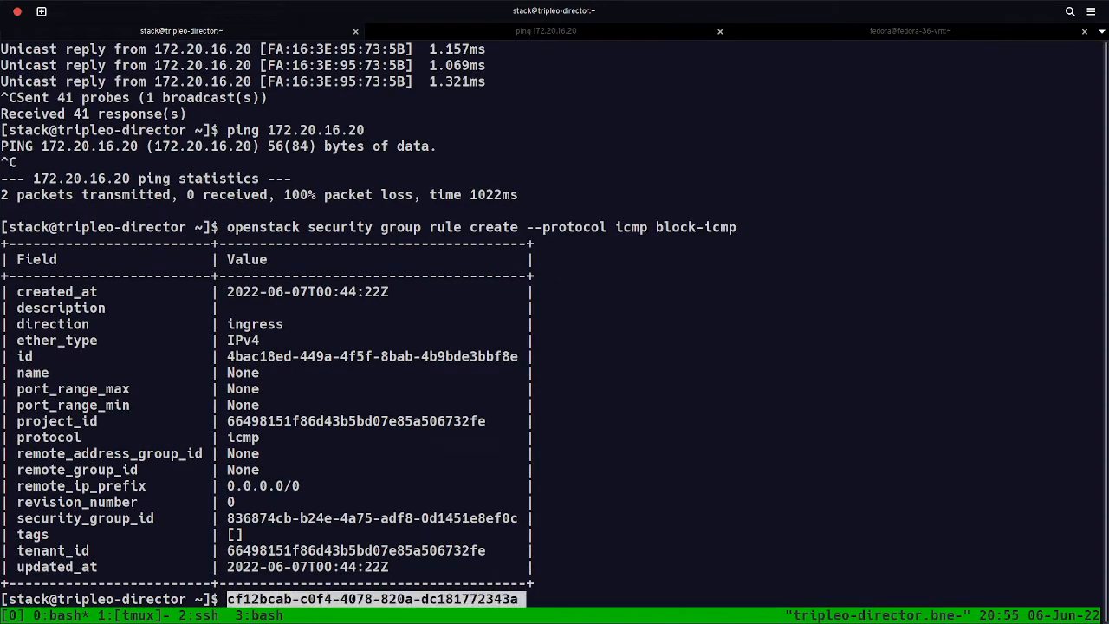
mouse_move(534, 388)
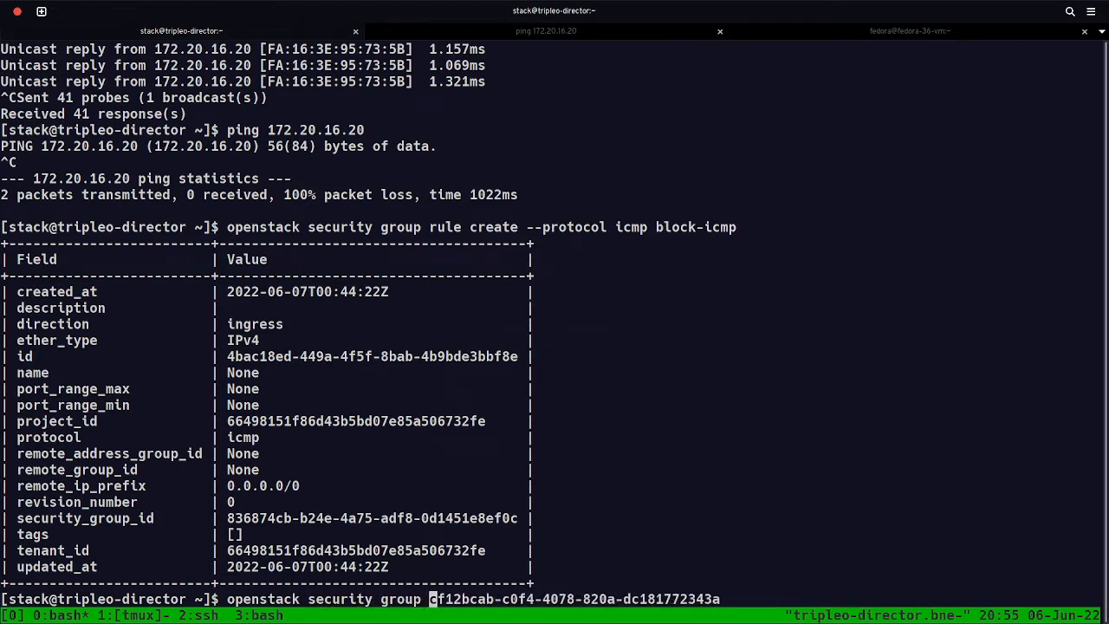
Compose 'openstack security group rule list | grep cf12bcab-c0f4-' on the director
type("rule list | grep")
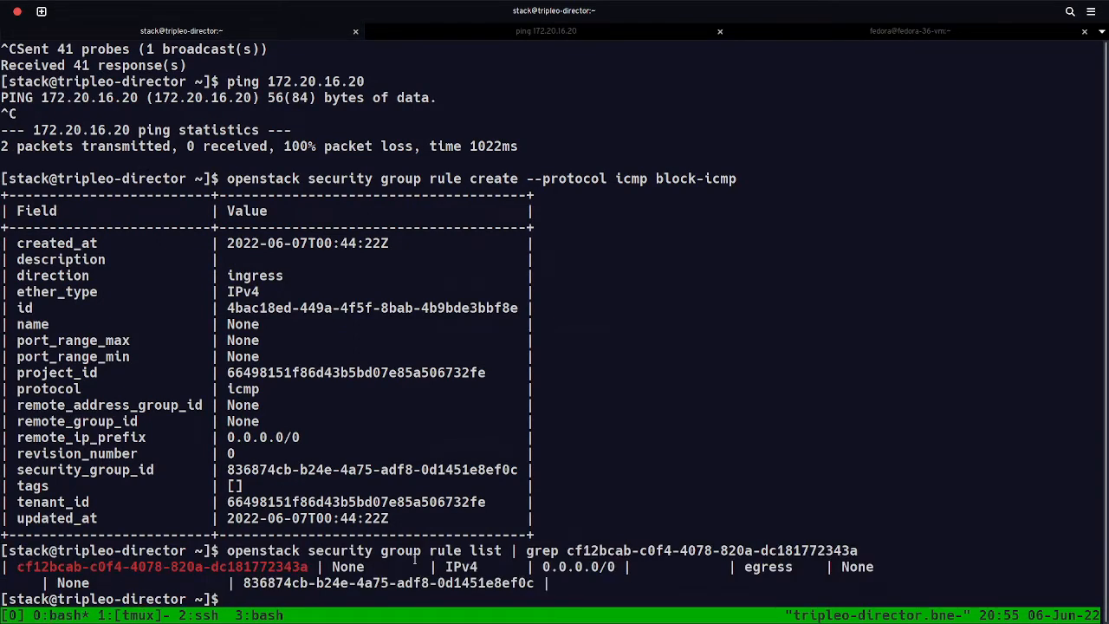
type("openstack security group rule list | grep cf12bcab-c0f4-")
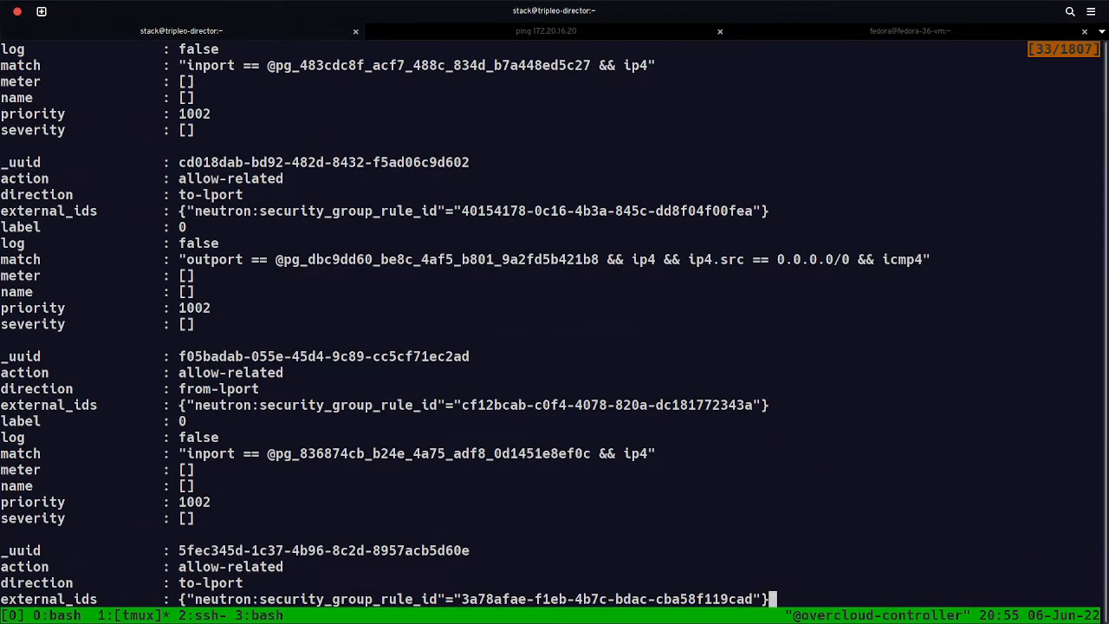
mouse_move(416, 394)
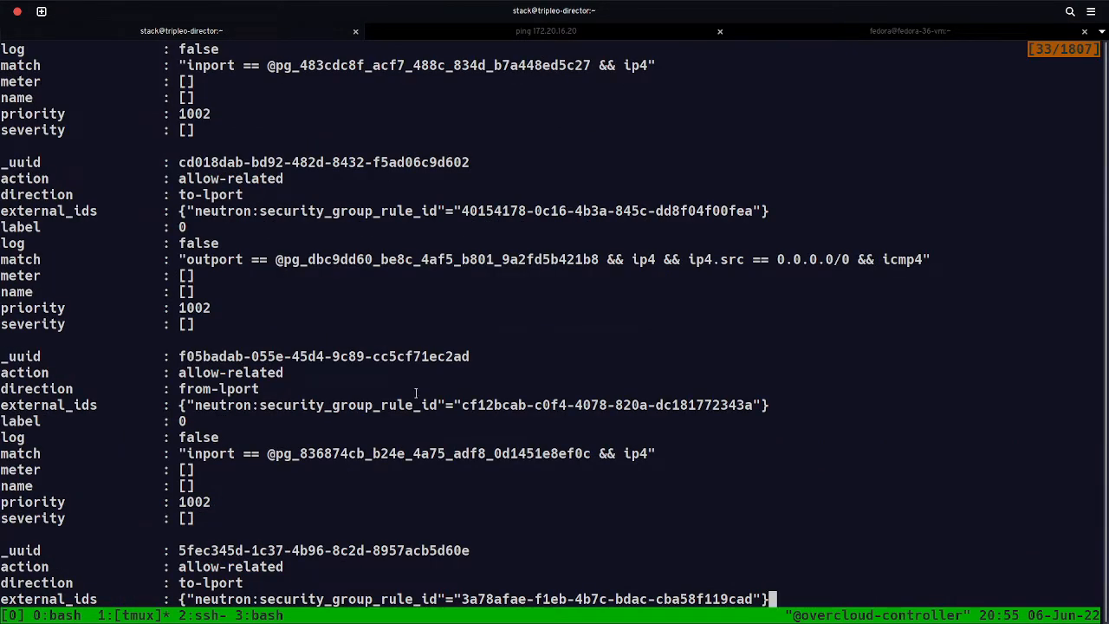
mouse_move(517, 399)
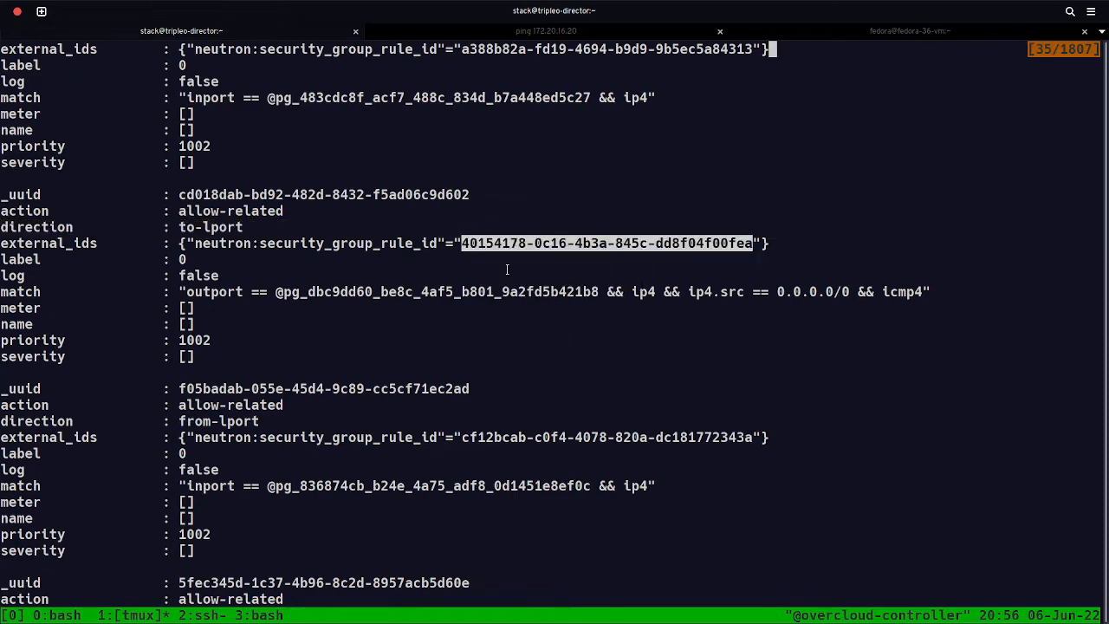
In the director shell, grep the security group rule list for 40154178-0c16-4b3a-845c-dd8f04f00fea instead of the old id
key("Return")
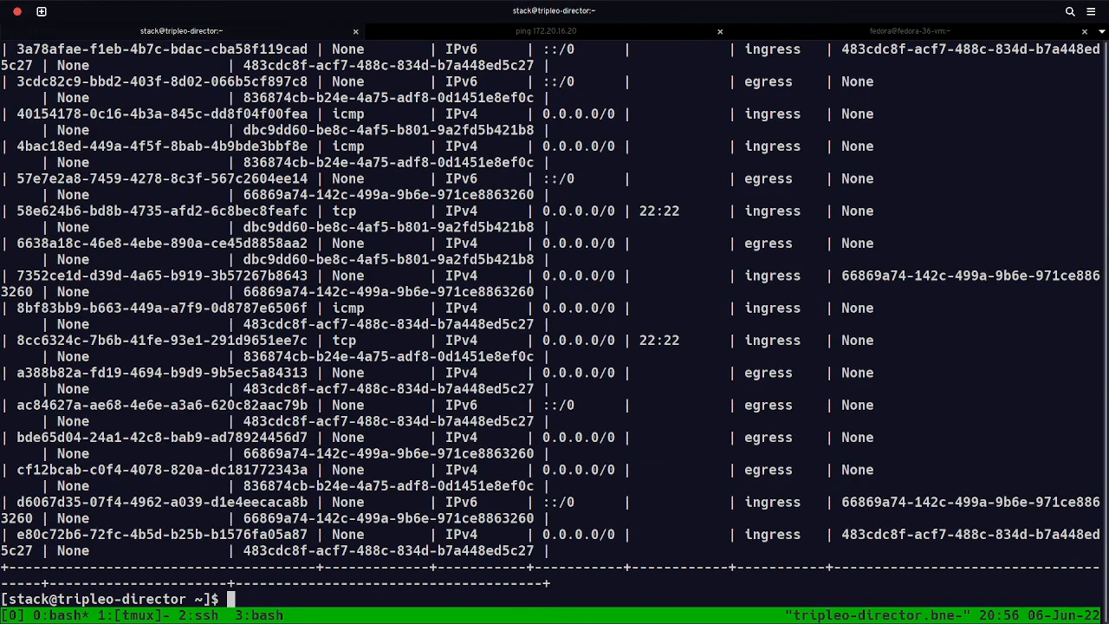
type("openstack security group rule list | grep cf12bcab-c0f4-4078-820a-dc181772343a")
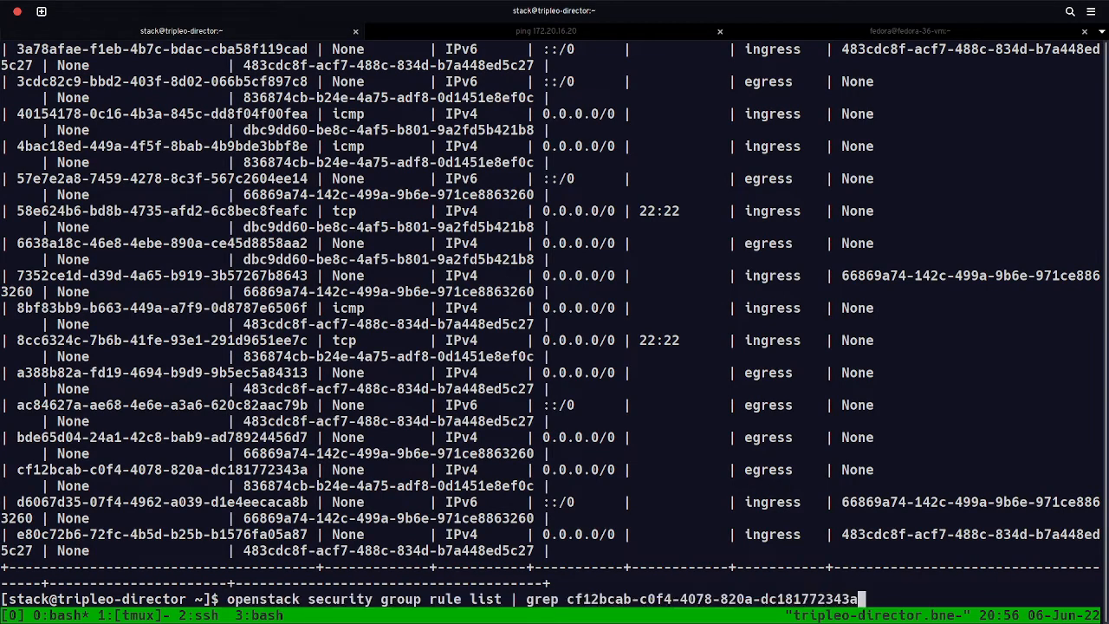
key("ctrl+w")
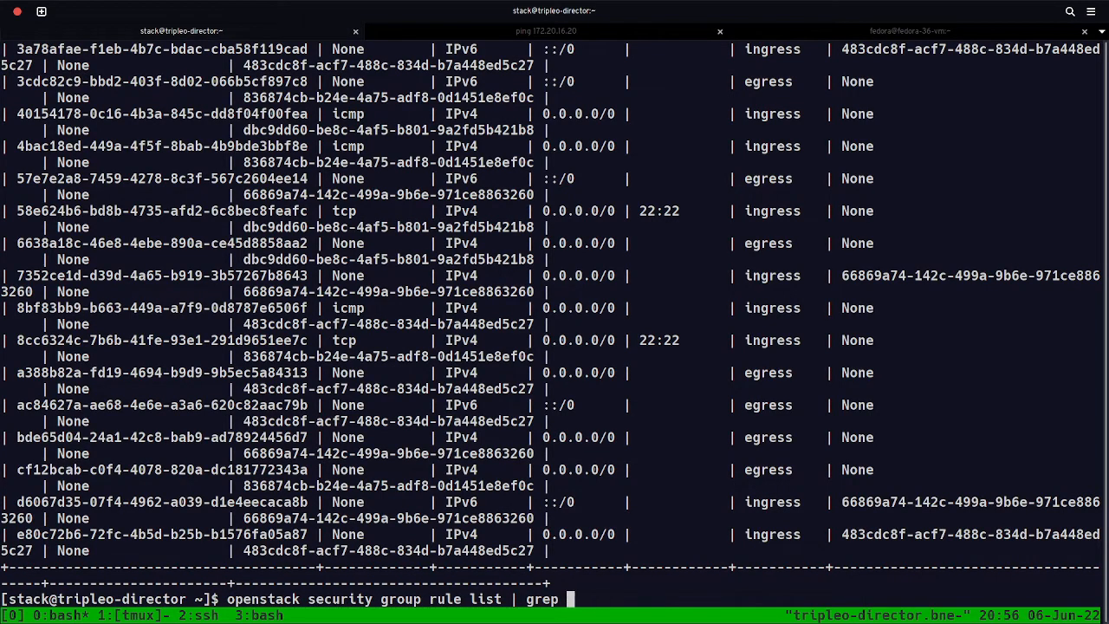
type("40154178-0c16-4b3a-845c-dd8f04f00fea")
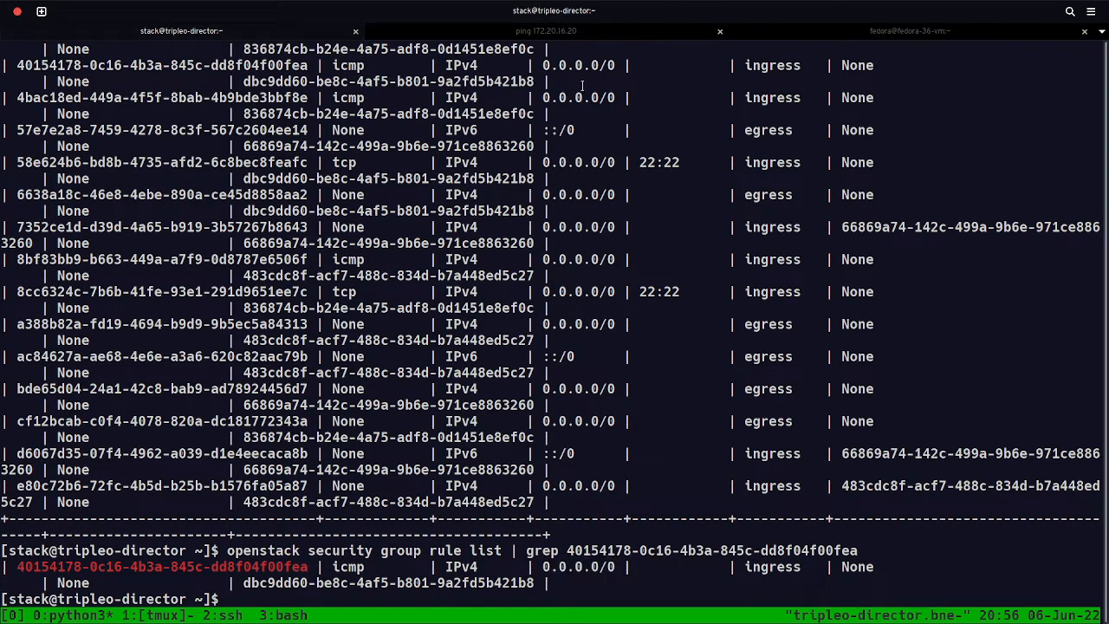
mouse_move(615, 281)
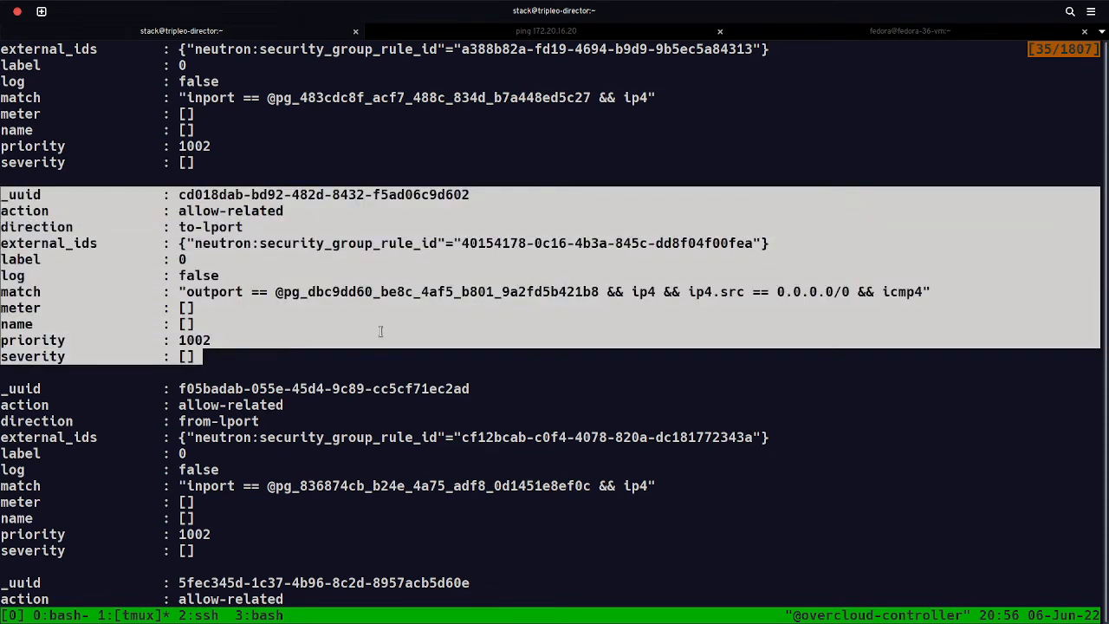
mouse_move(312, 223)
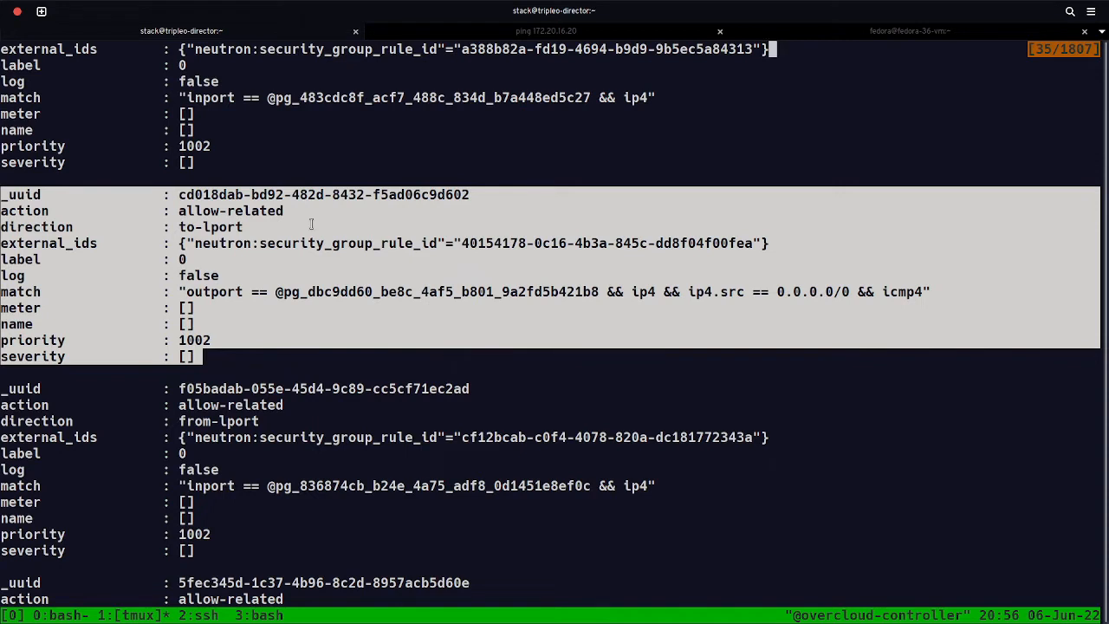
mouse_move(599, 291)
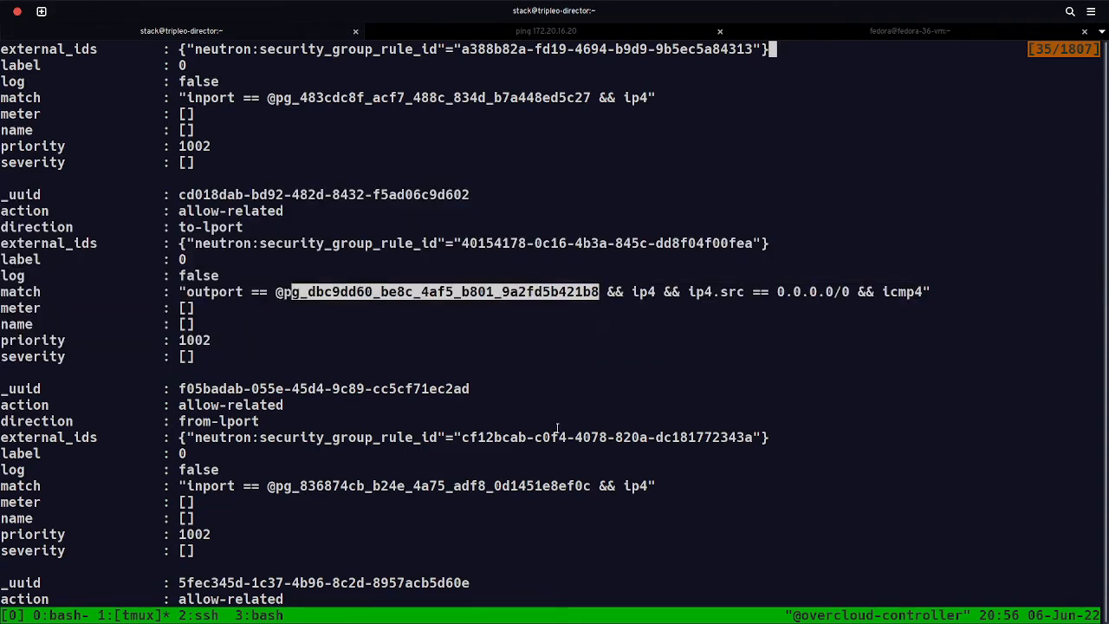
mouse_move(603, 312)
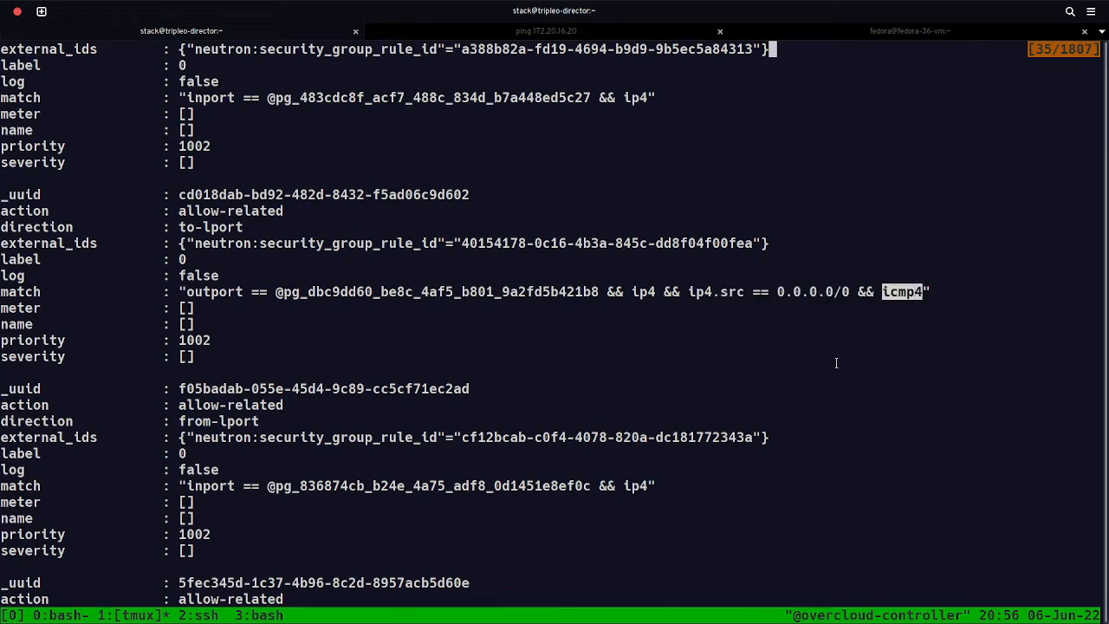
mouse_move(818, 377)
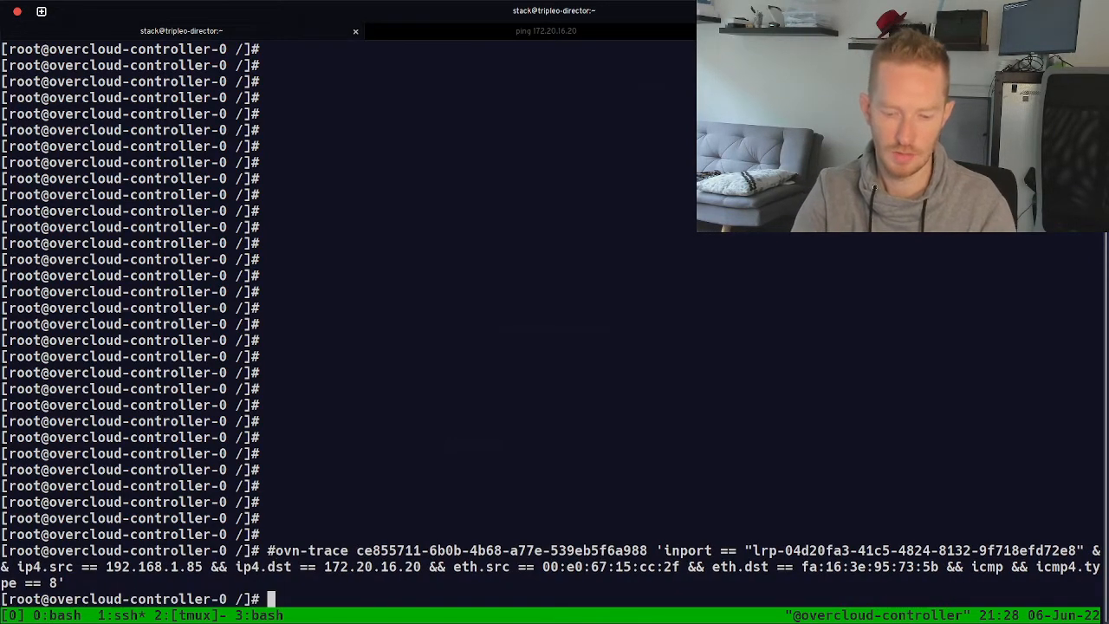
Run ovn-nbctl show and pick out router bne-osp-r1 values from the topology
type("ovn-nbctl")
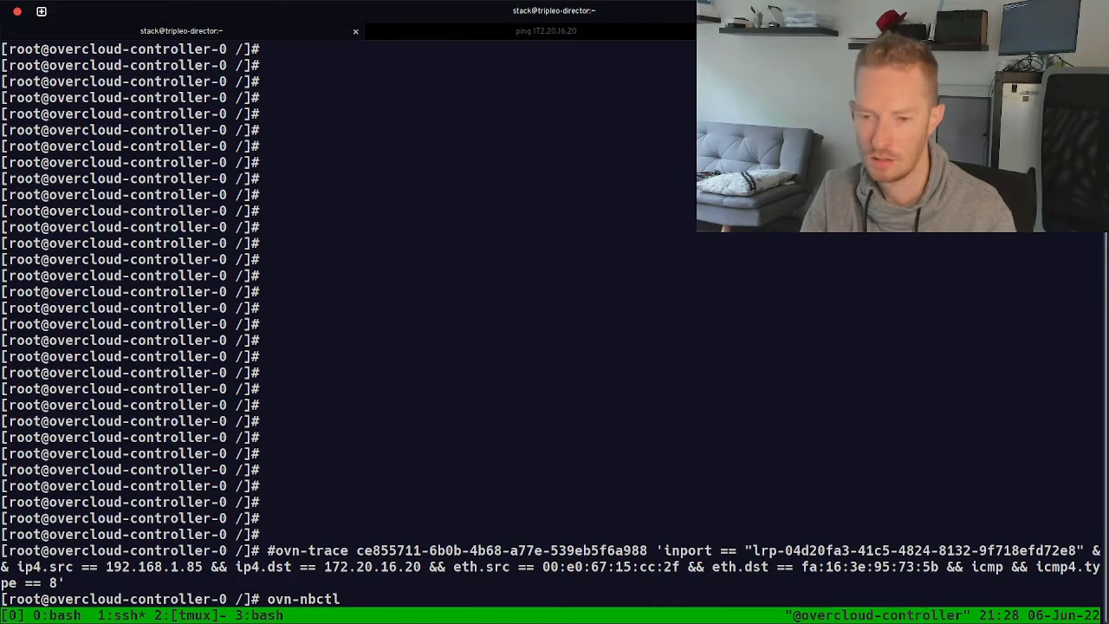
key("Return")
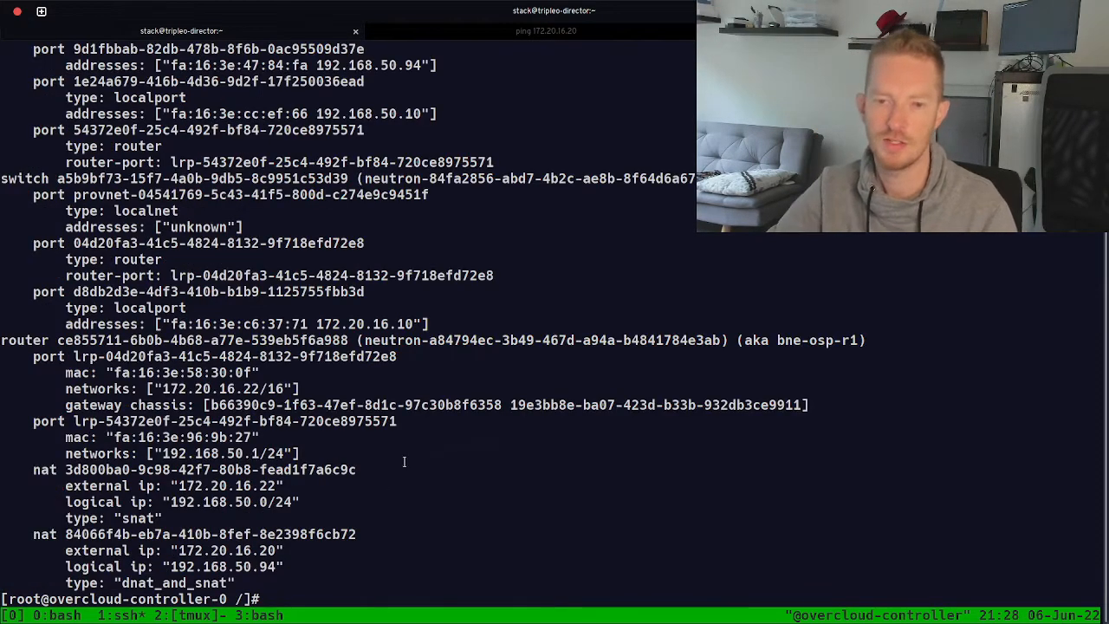
double_click(199, 339)
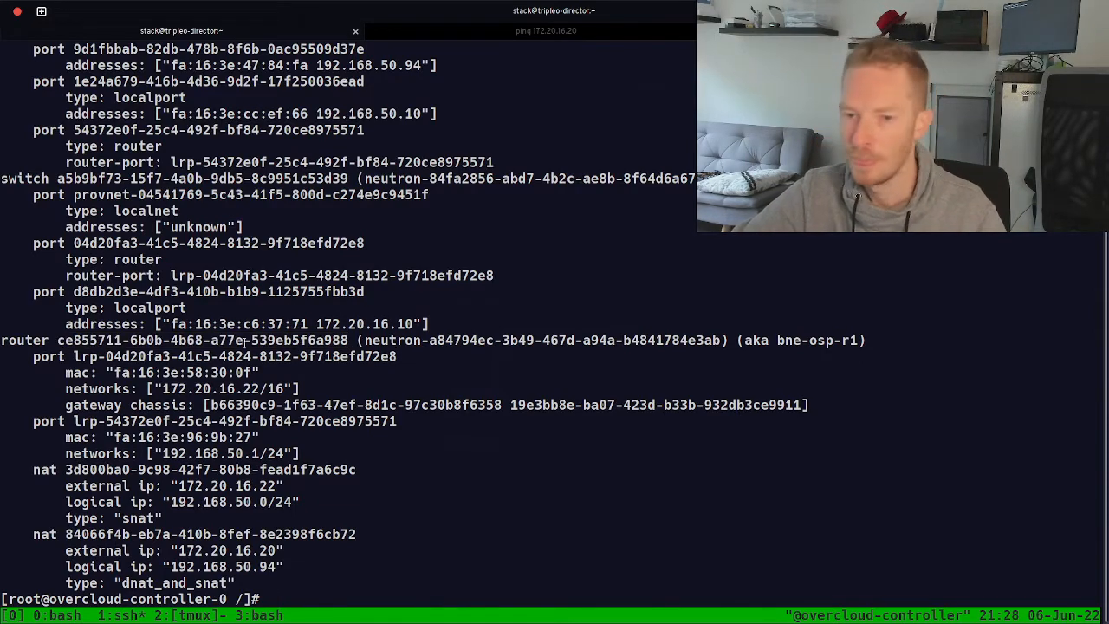
double_click(234, 356)
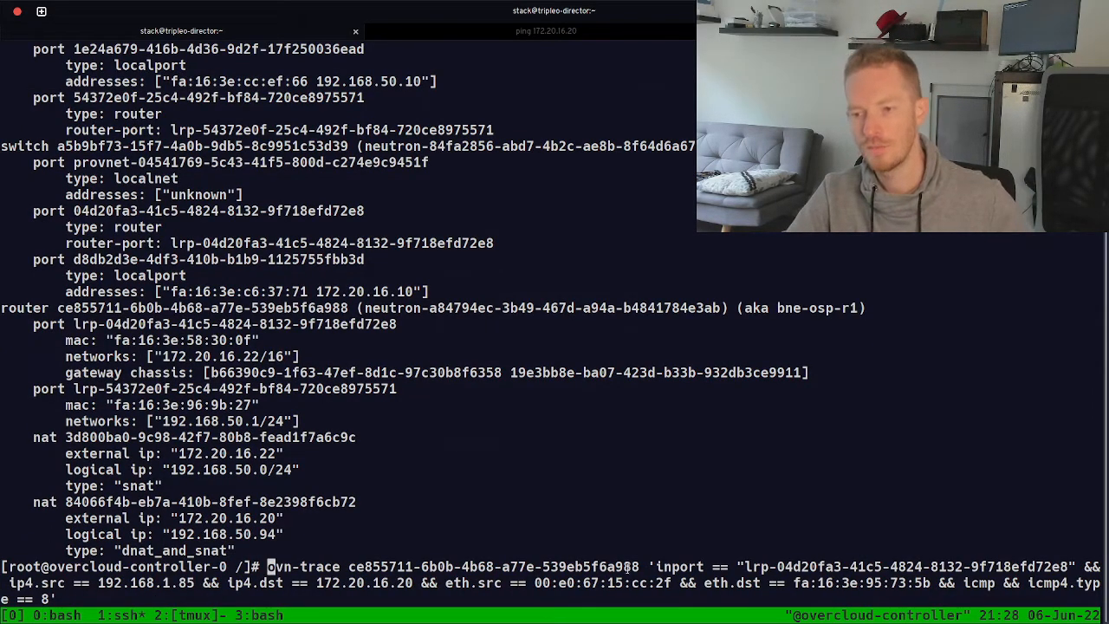
Copy the trace values, including the destination MAC address, from the ovn-nbctl show output
double_click(494, 567)
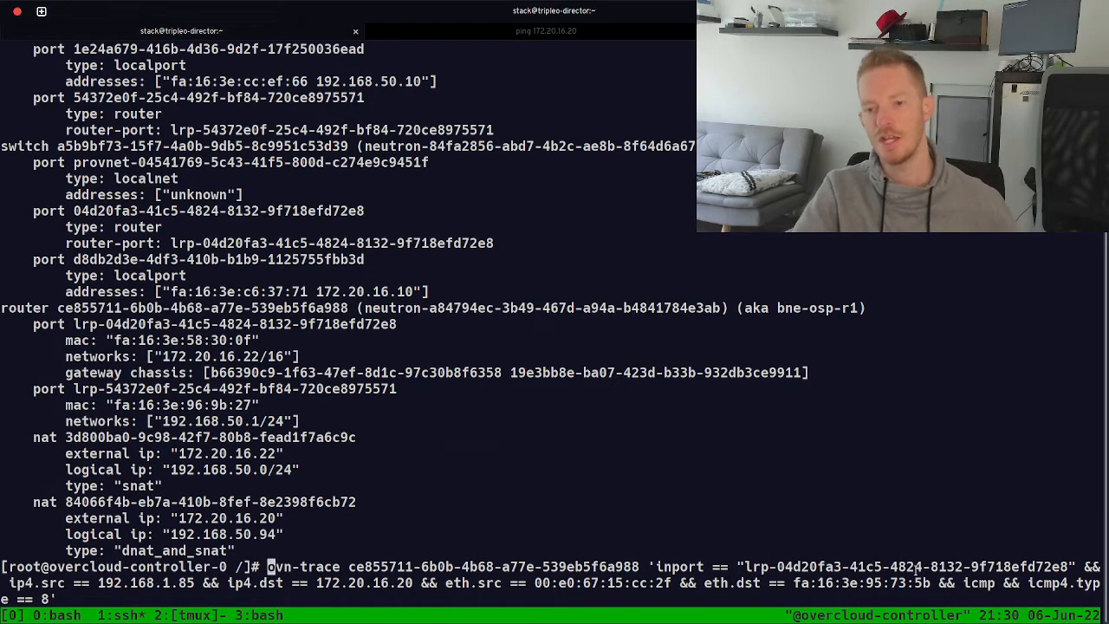
double_click(224, 518)
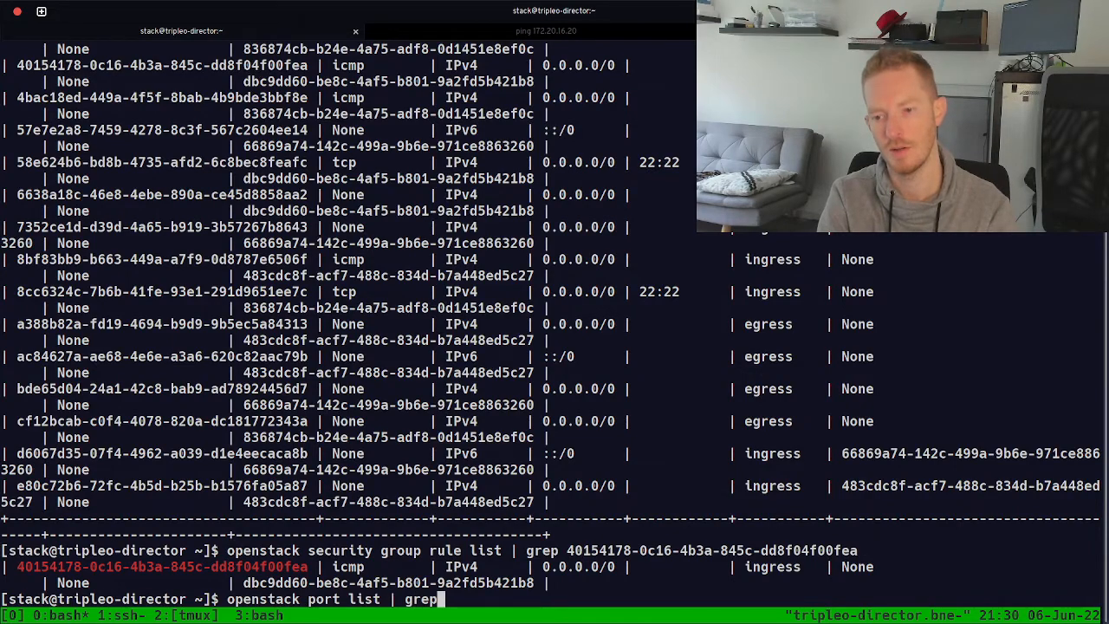
Grep the OpenStack port list for MAC fa:16:3e:95:73:5b
type("fa:16:3e:95:73:5b && icmp && icmp4.type == 8' --summ")
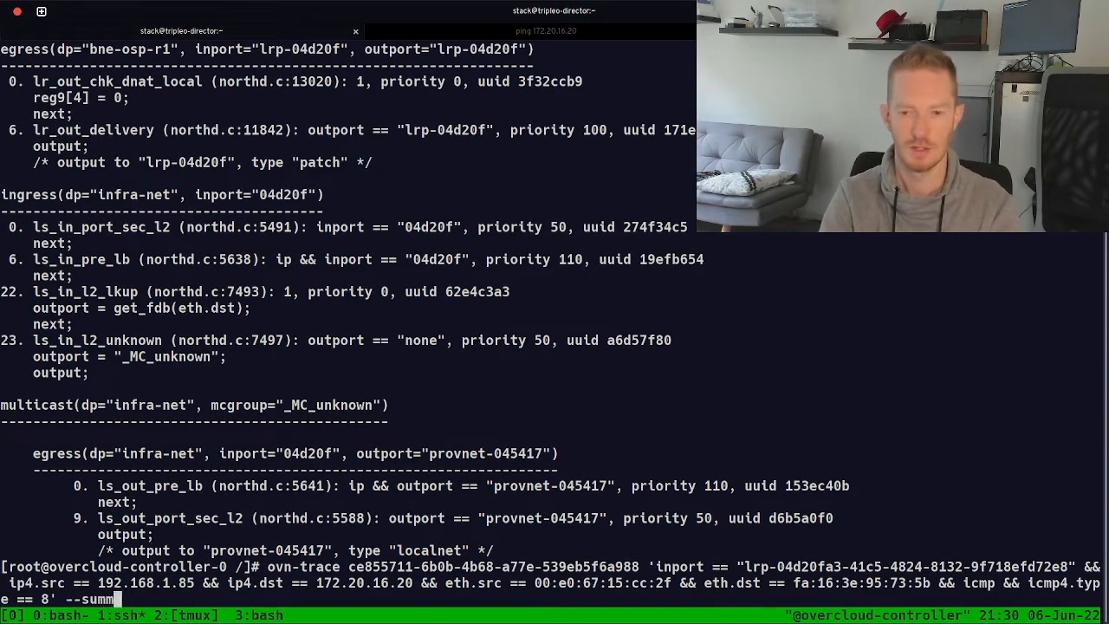
Rerun ovn-trace with --summary and mark the _MC_unknown multicast group reaching provnet-045417
key("Return")
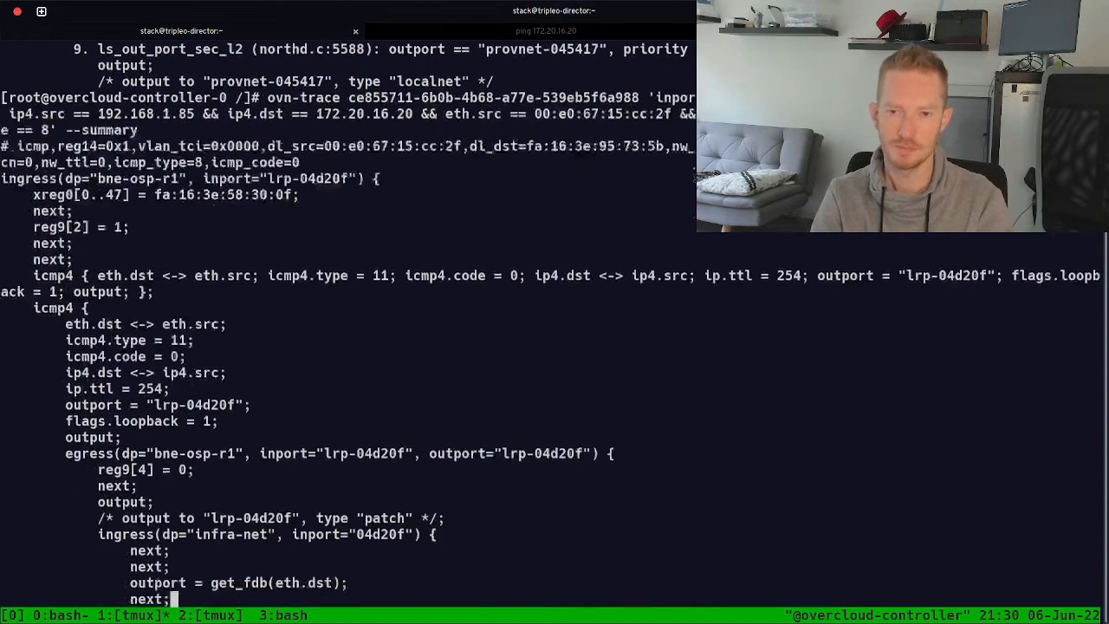
scroll("down", 3)
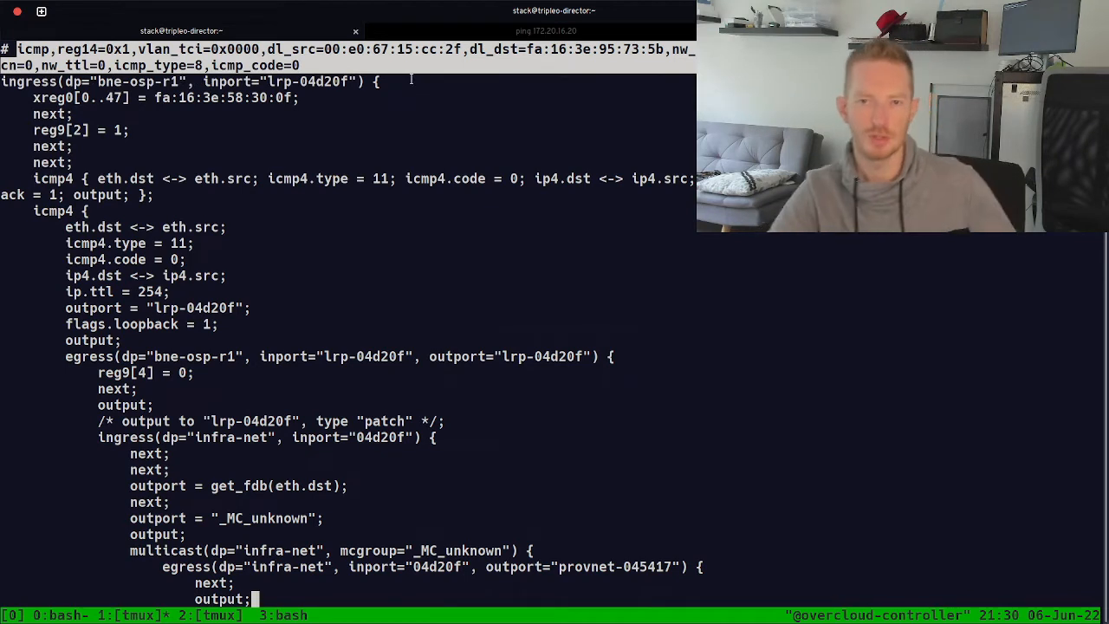
mouse_move(444, 159)
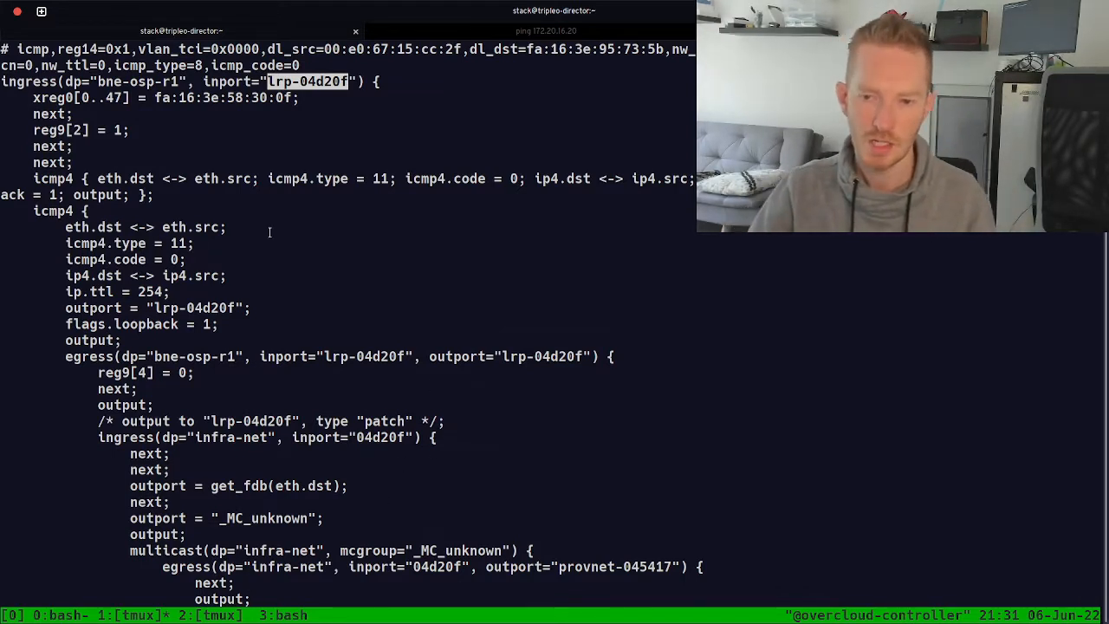
scroll("down", 3)
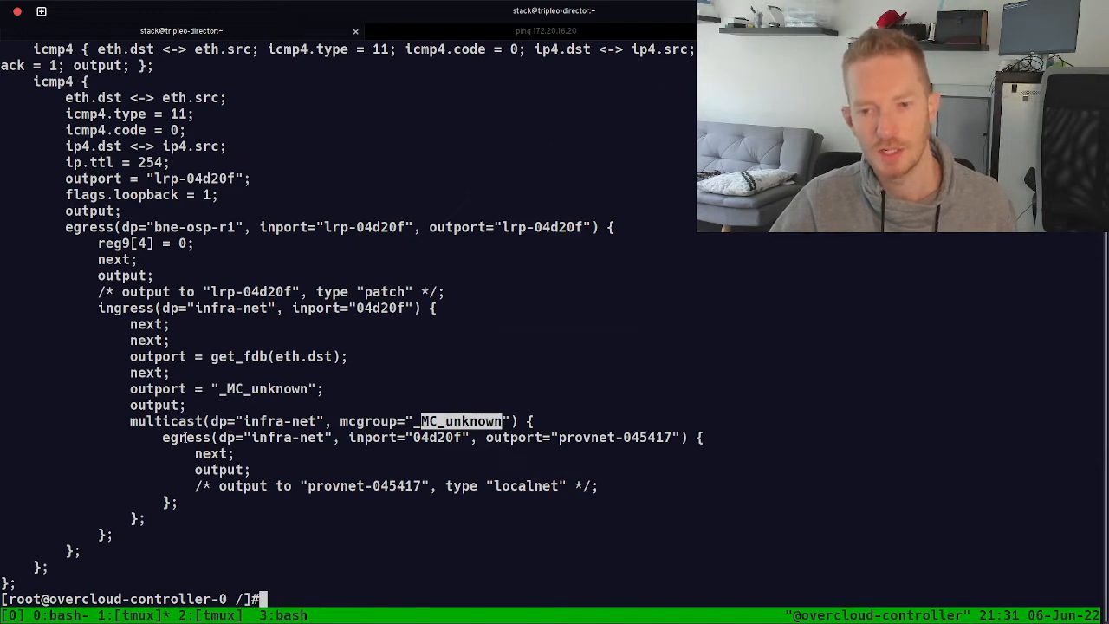
double_click(285, 437)
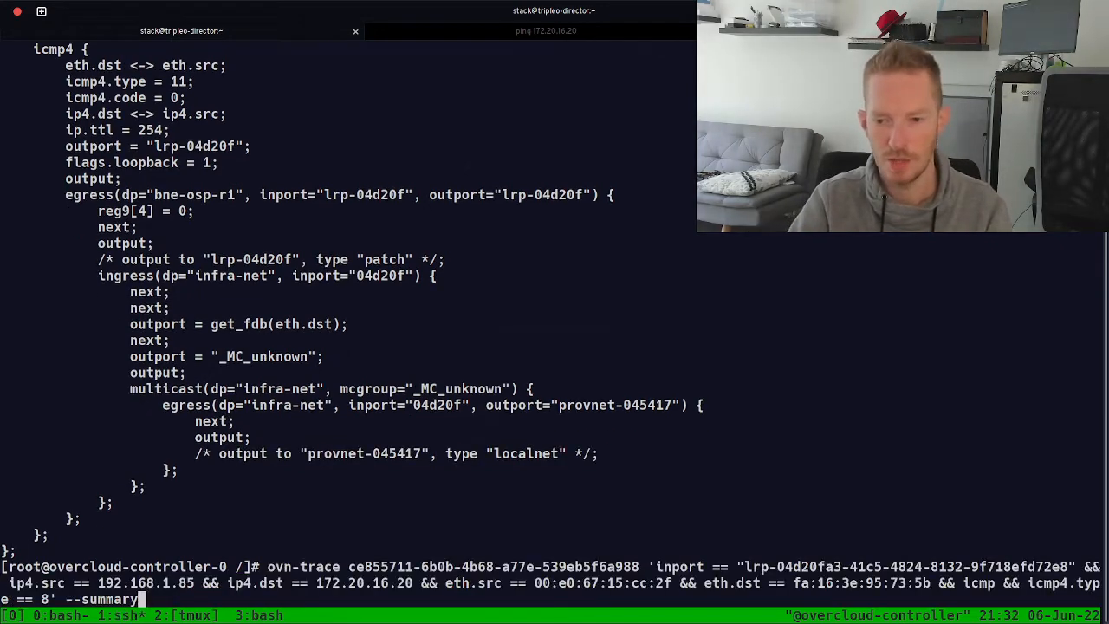
Rerun ovn-trace for the ICMP packet, then attempt ovn-sbctl dumpflows, which is rejected as unknown
key("Return")
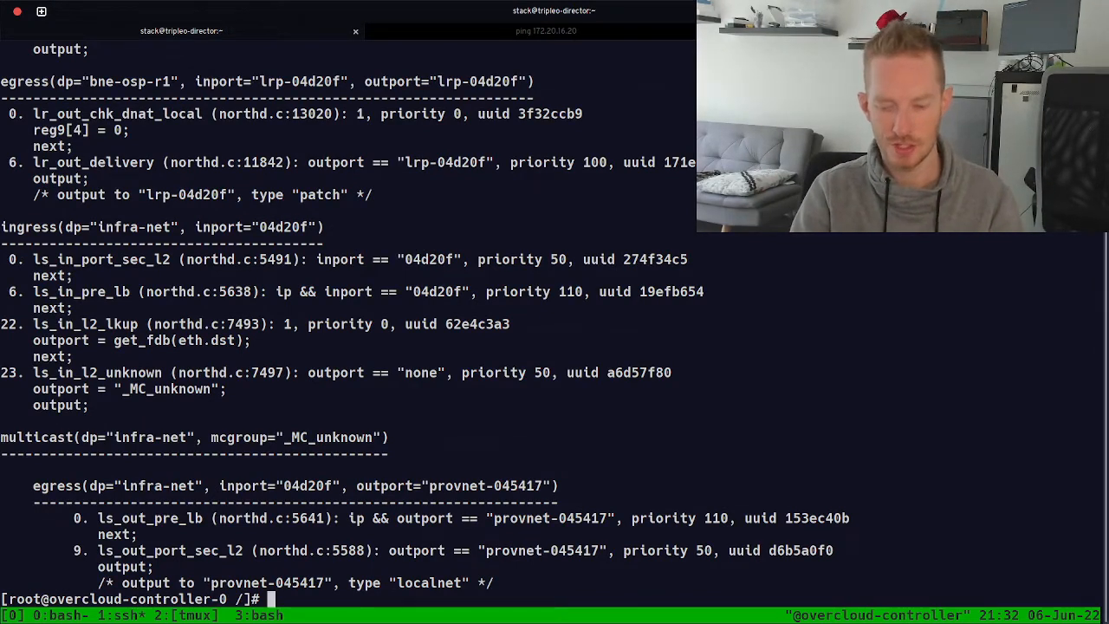
key("Return")
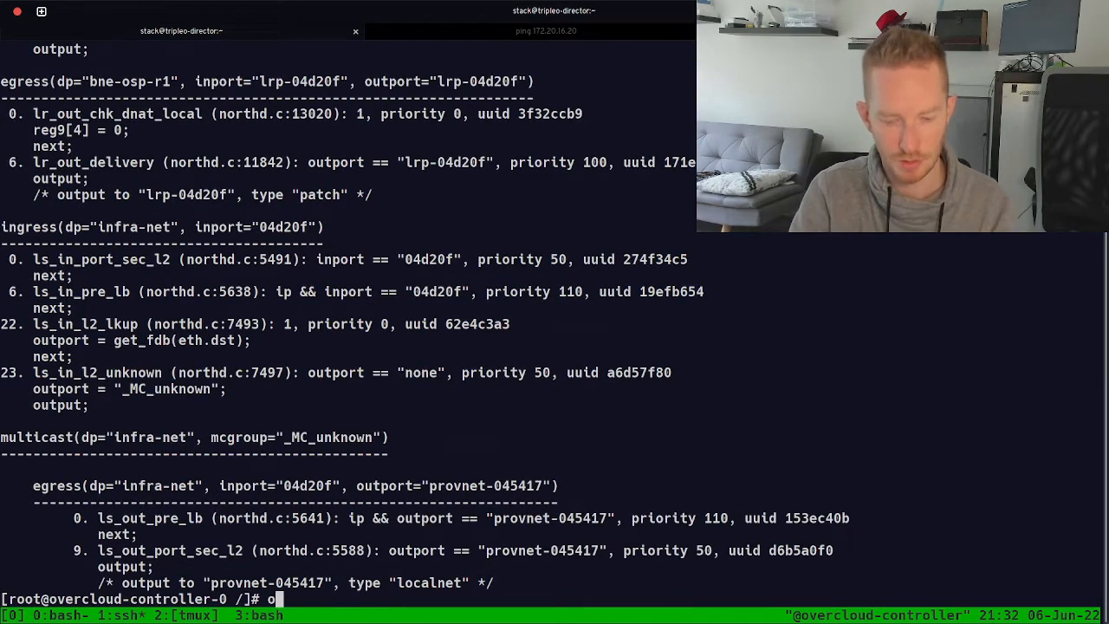
type("vn-sbctl dumpflows")
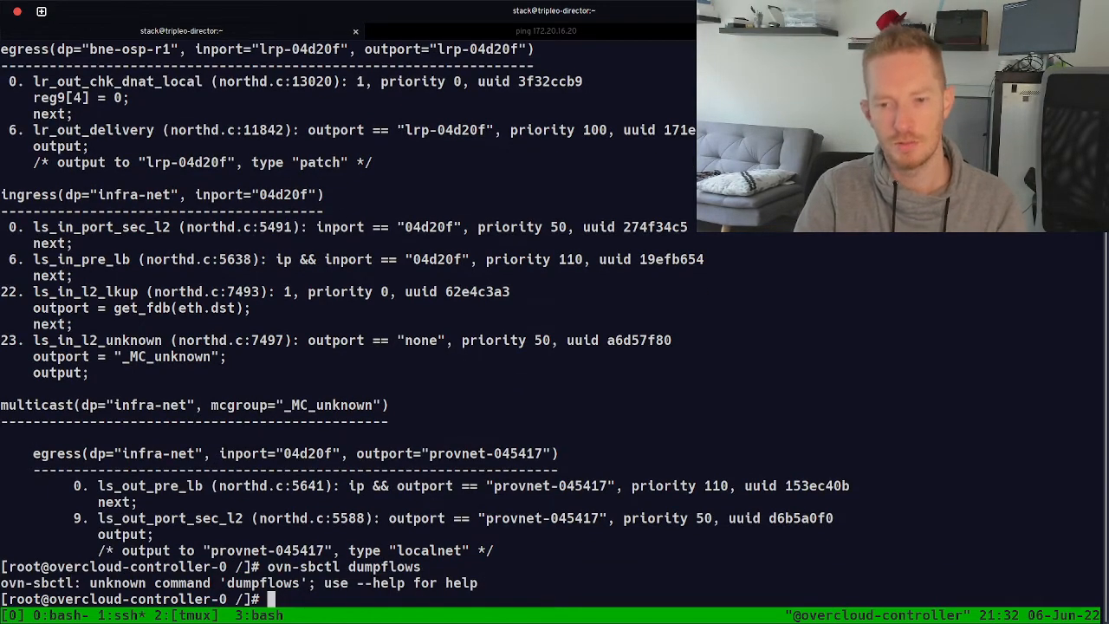
type("ovn-sbctl dumpflows")
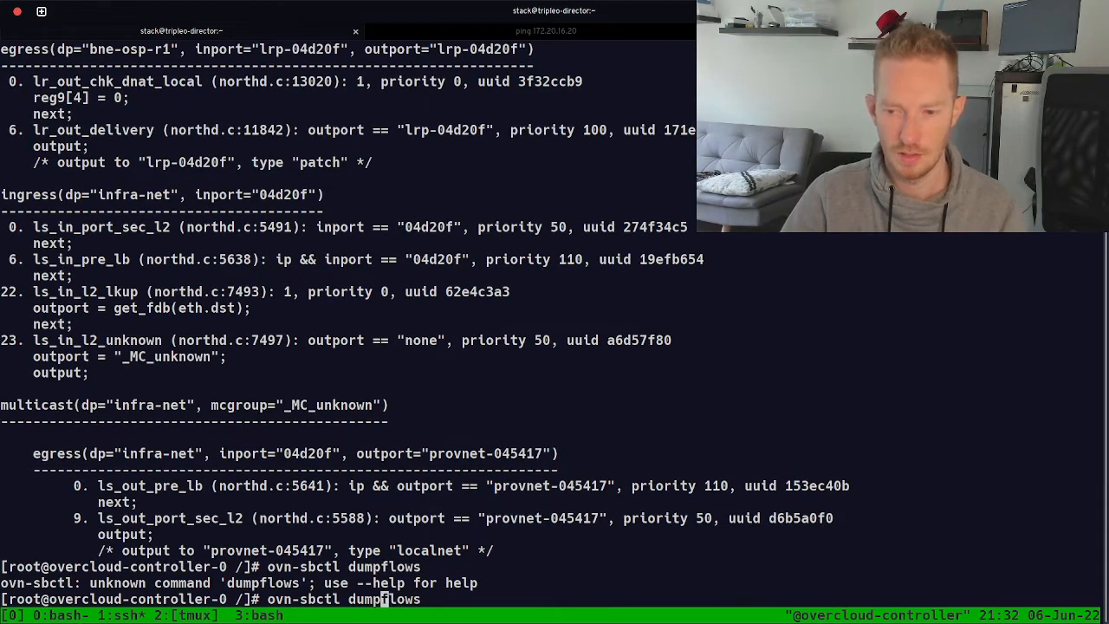
key("Return")
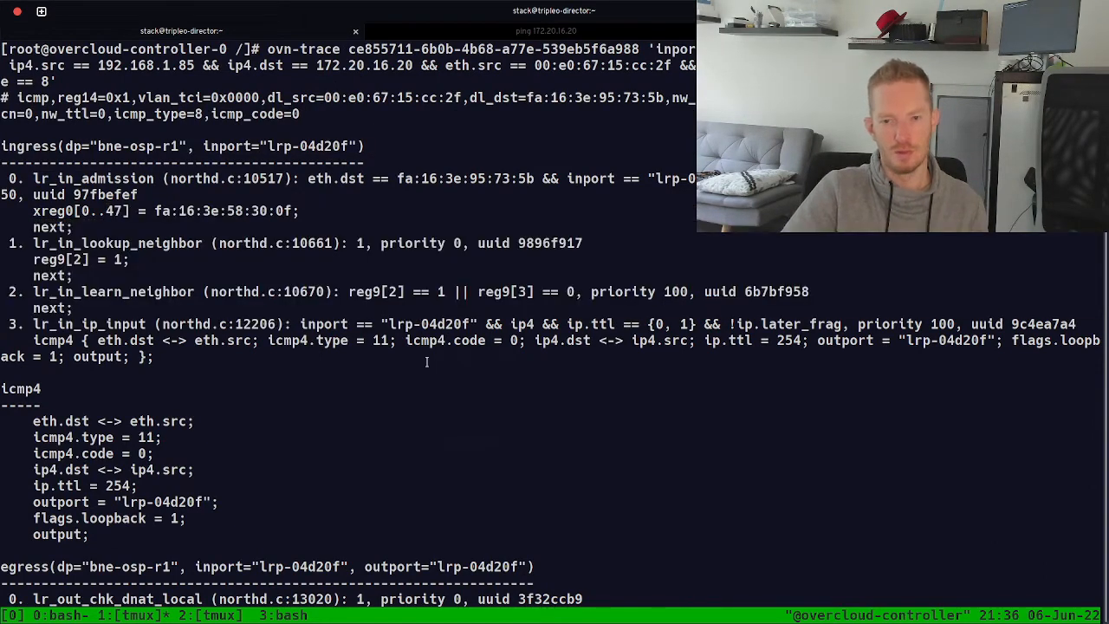
Scroll through the ovn-trace output and select the provnet-045417 port name
scroll("down", 3)
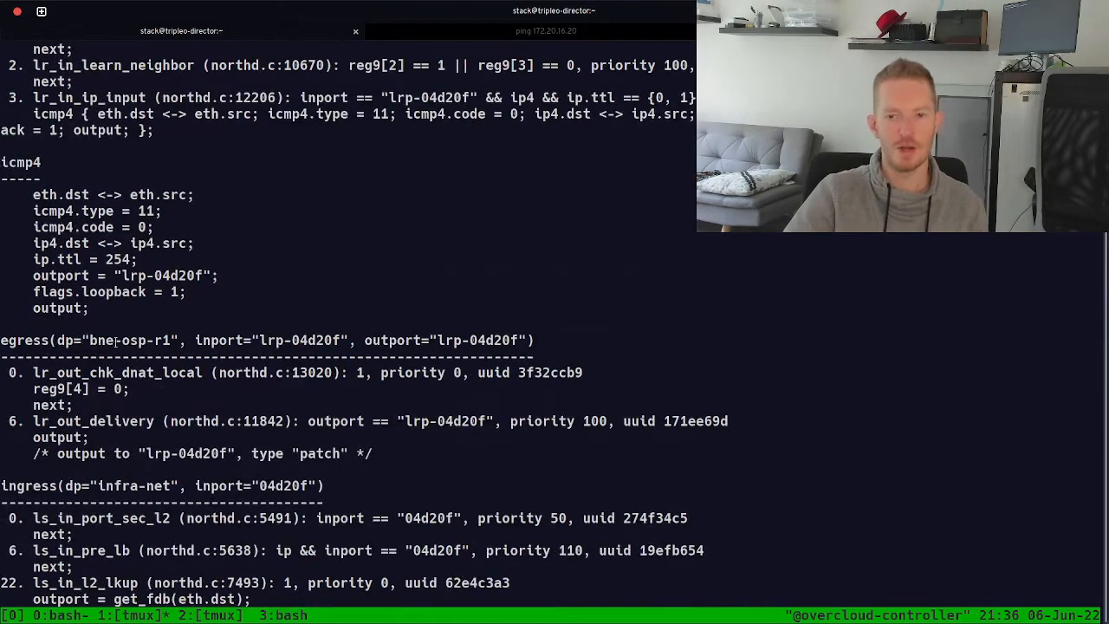
scroll("down", 3)
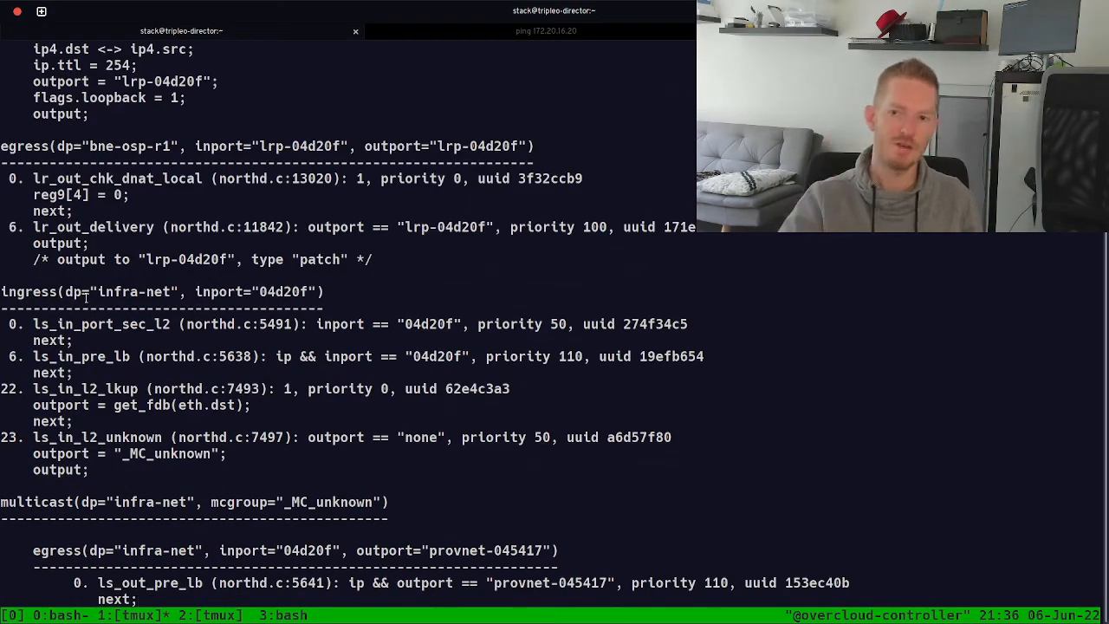
mouse_move(679, 250)
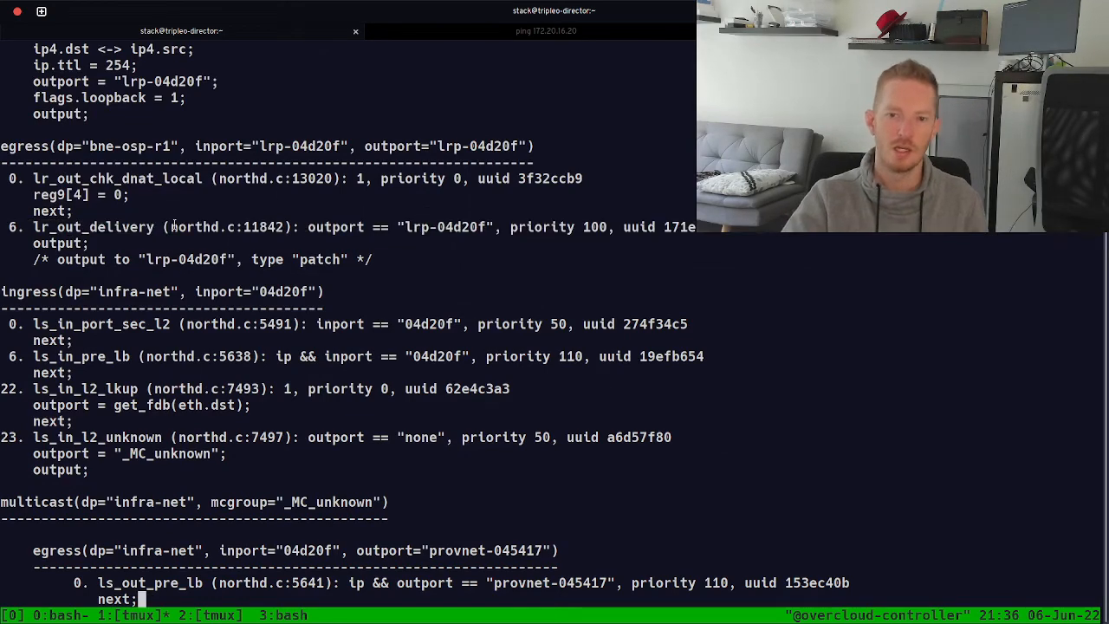
scroll("down", 3)
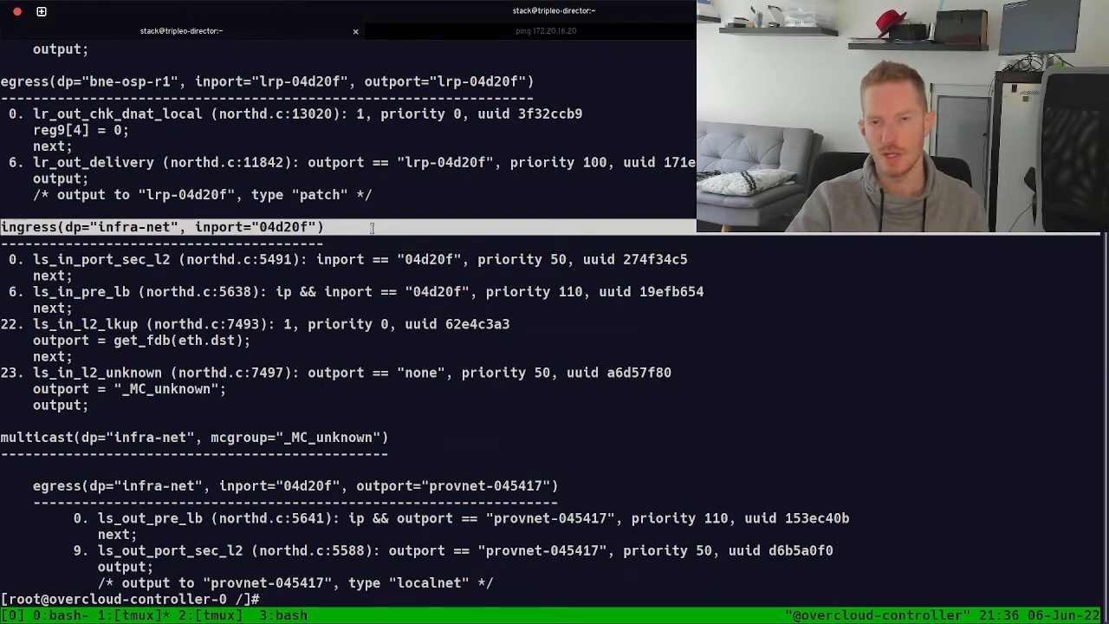
mouse_move(665, 268)
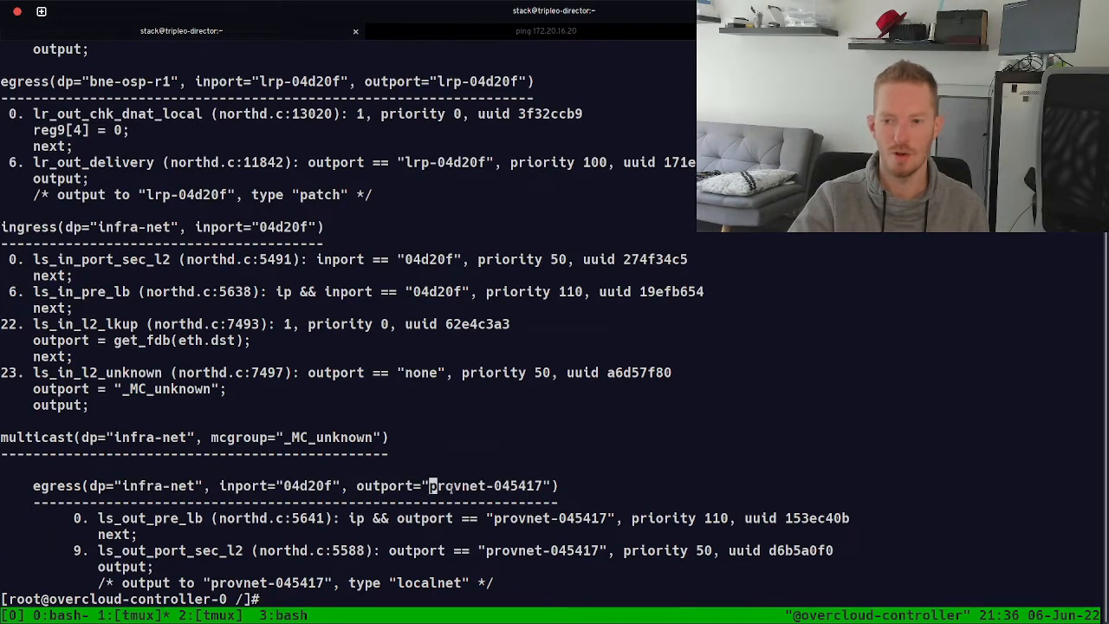
double_click(483, 485)
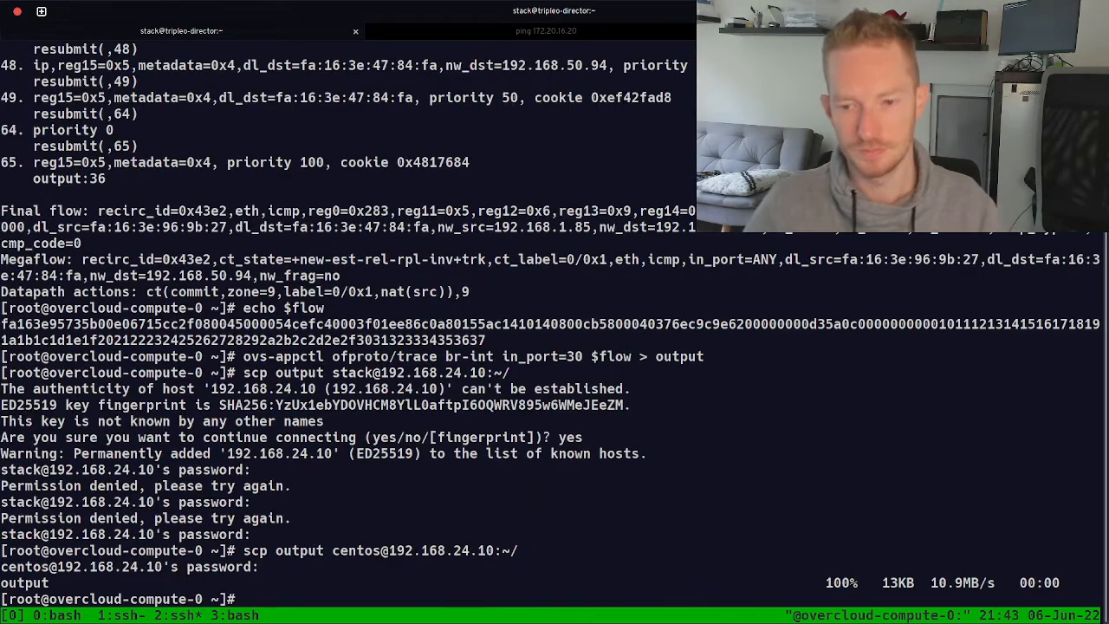
Switch to the controller session and run ovn-detrace on the saved trace output
type("o")
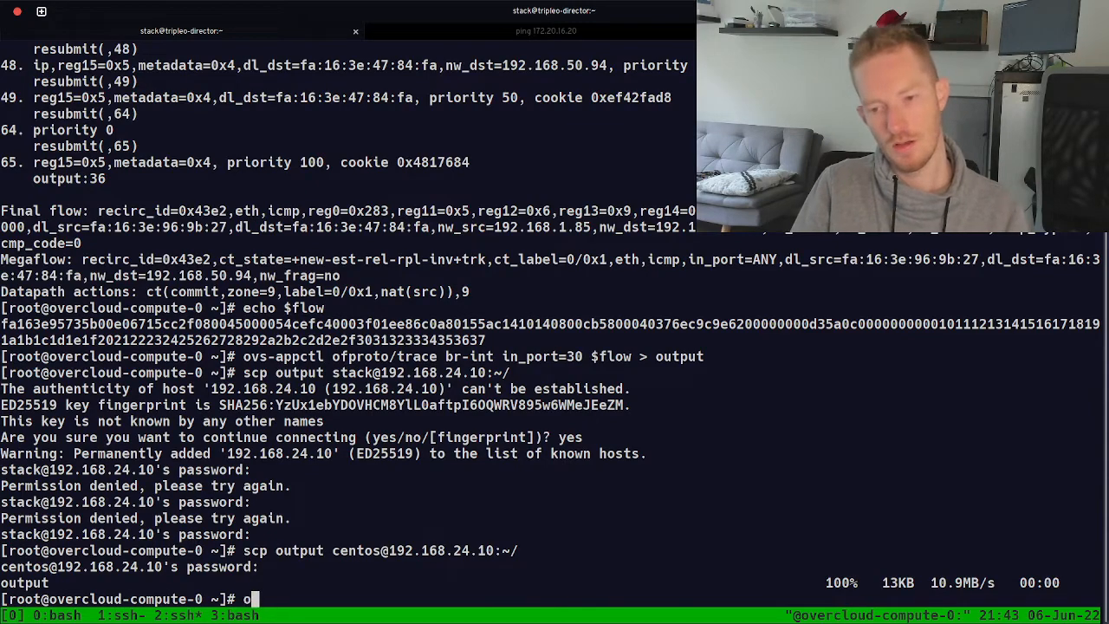
key("Up")
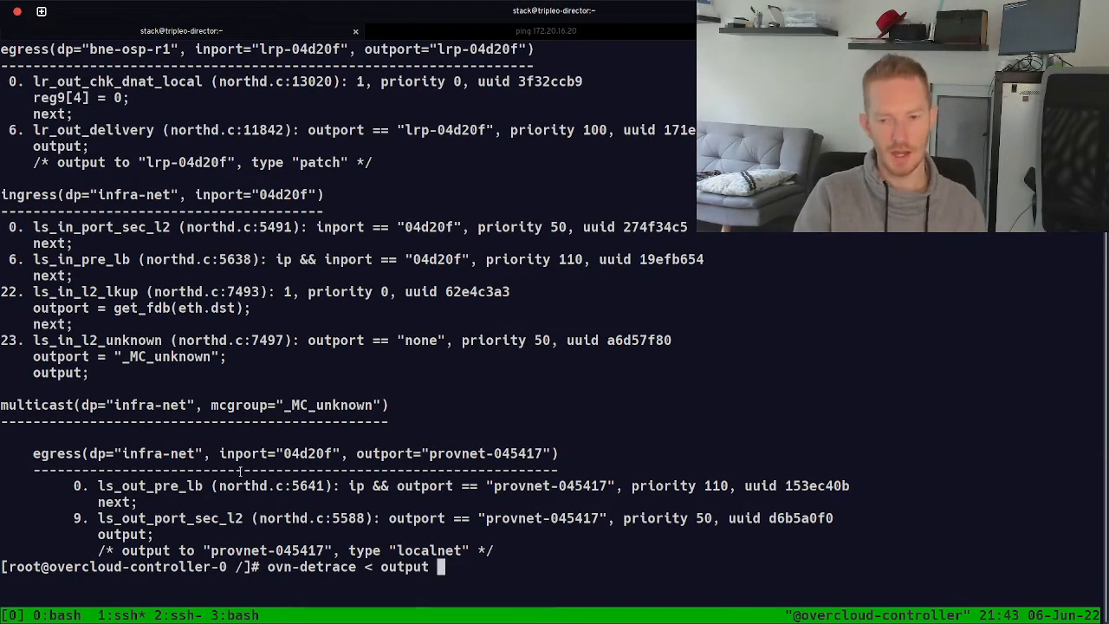
key("Return")
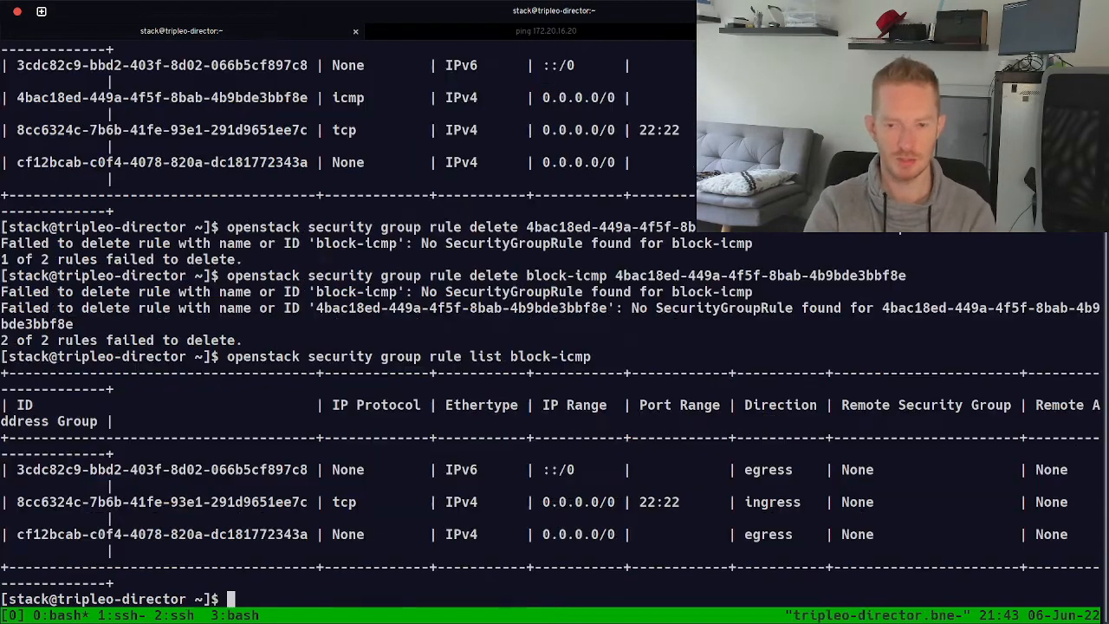
Reverse-search history for 'security group r', then cancel back to the compute node session
key("ctrl+r")
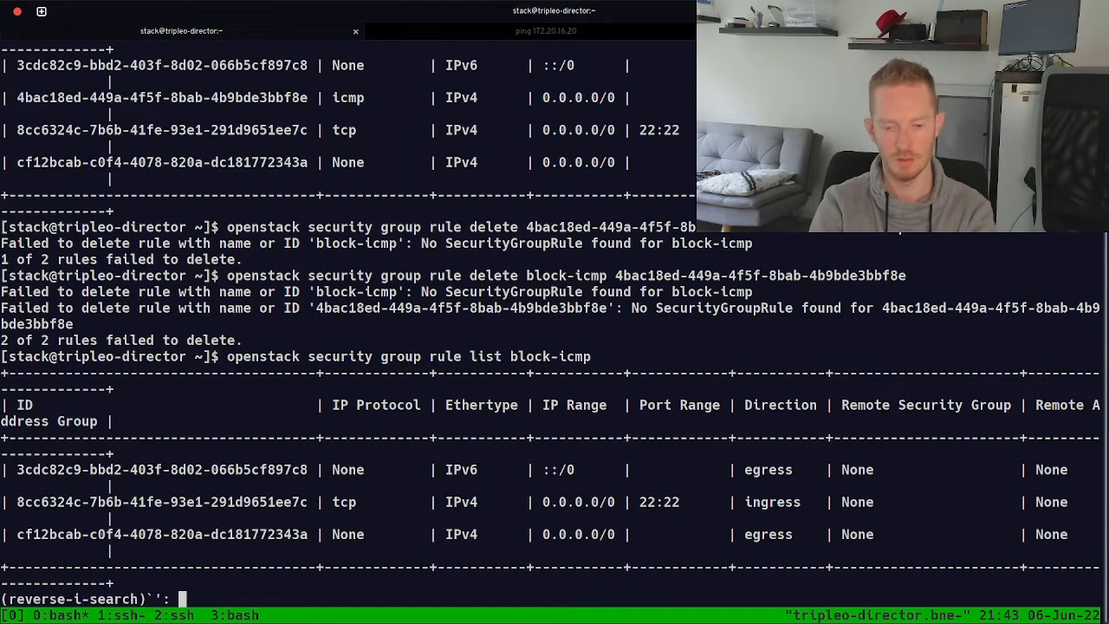
type("security group r")
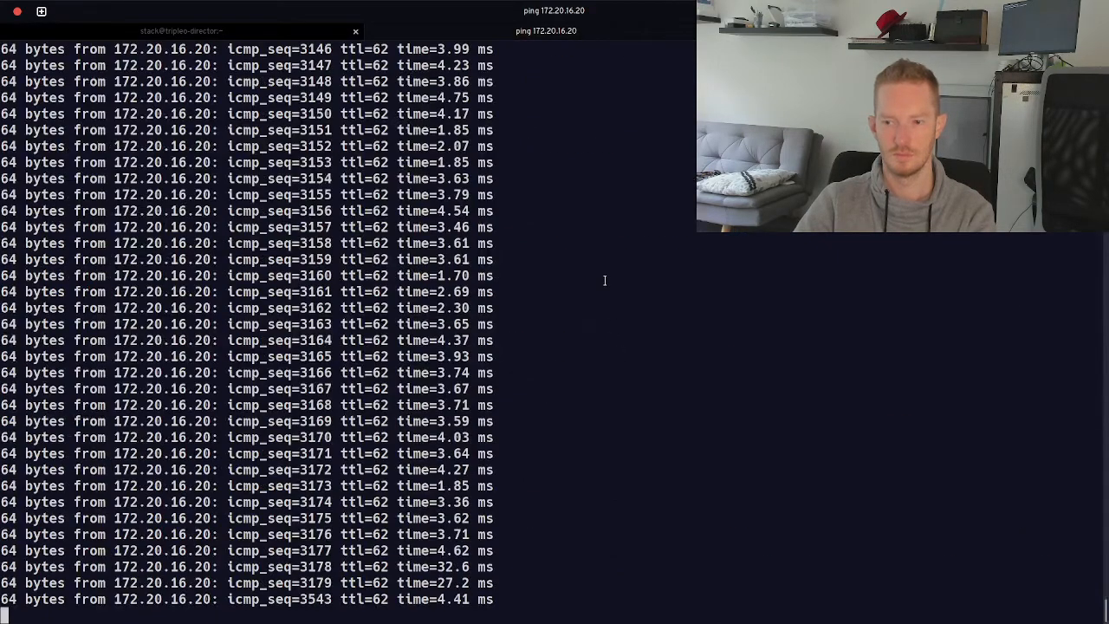
key("ctrl+c")
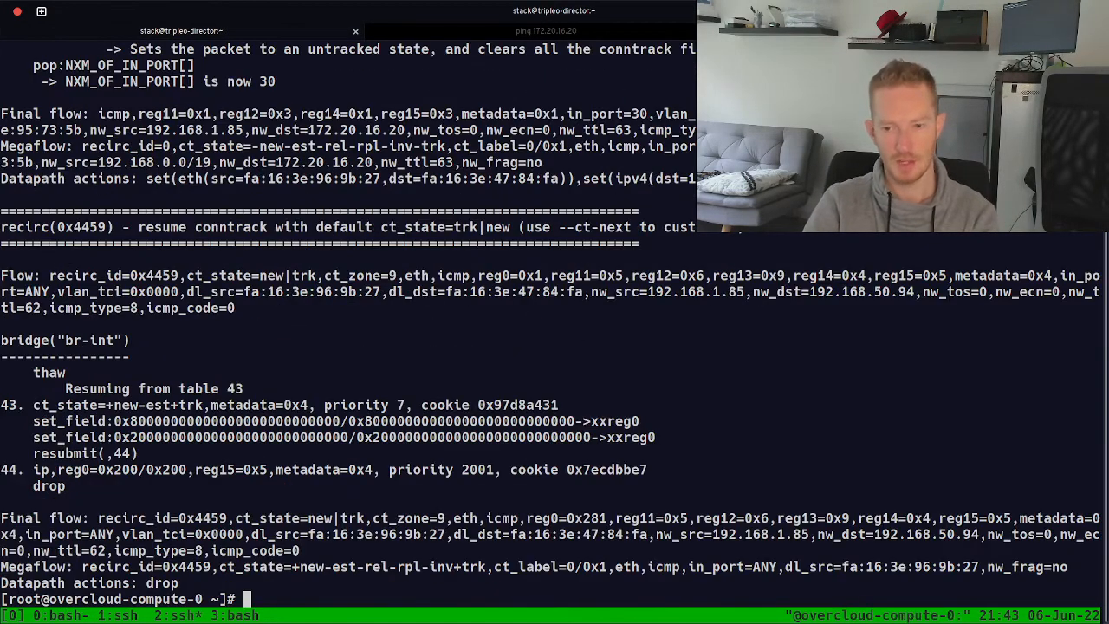
Run ovs-appctl ofproto/trace br-int in_port=30 $flow and podman cp the output into ovn_controller
type("ovs-appctl ofproto/trace br-int in_port=30 $flow")
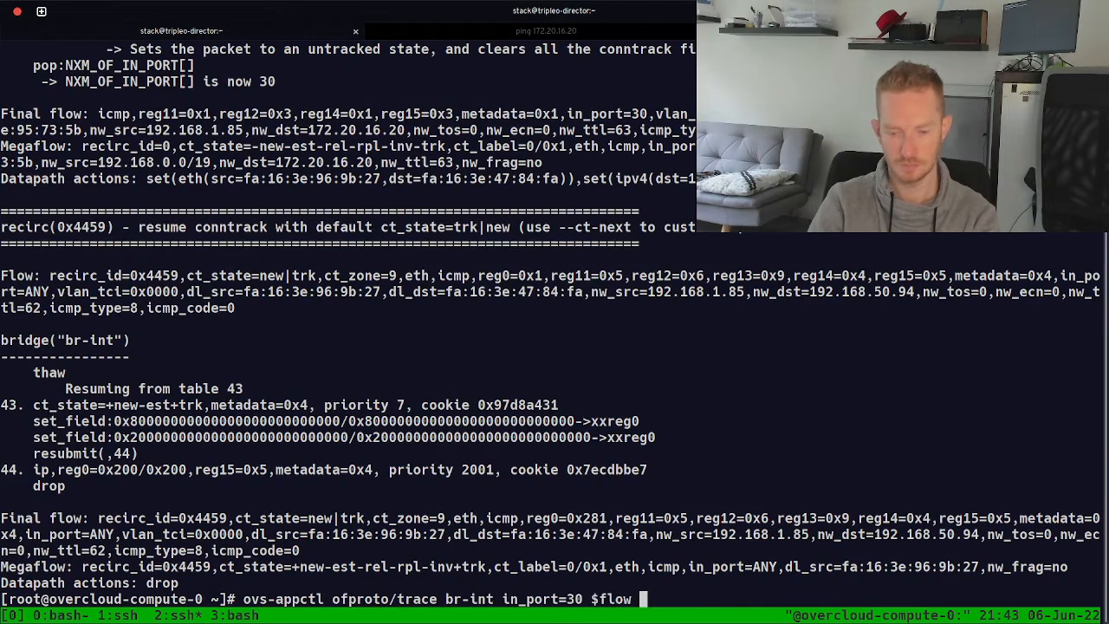
key("Return")
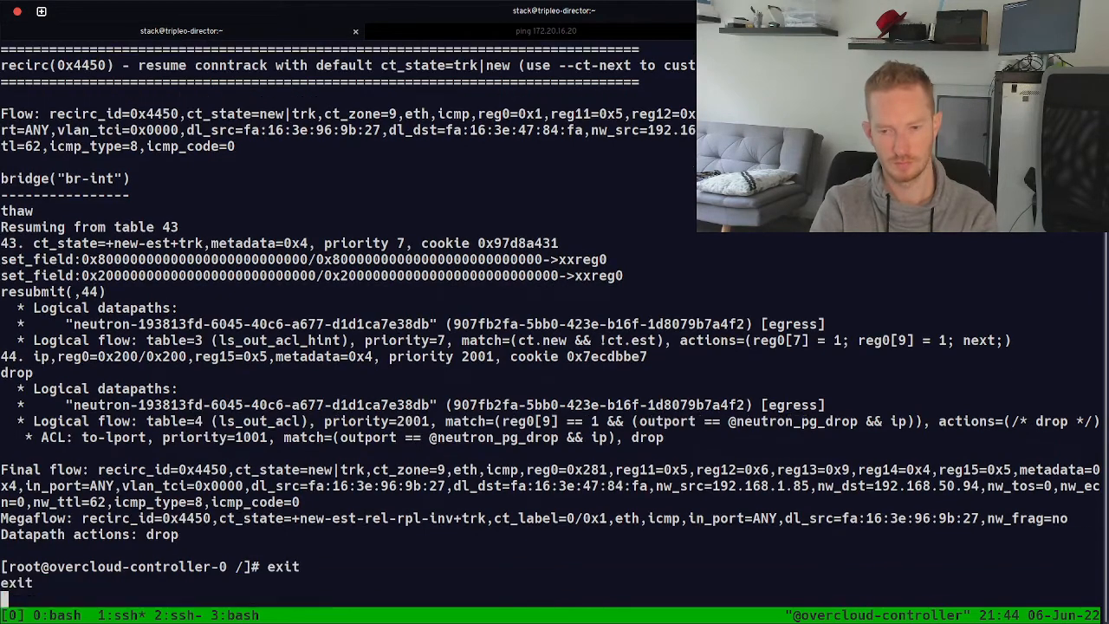
type("podman cp /home/centos/output ovn_controller:/")
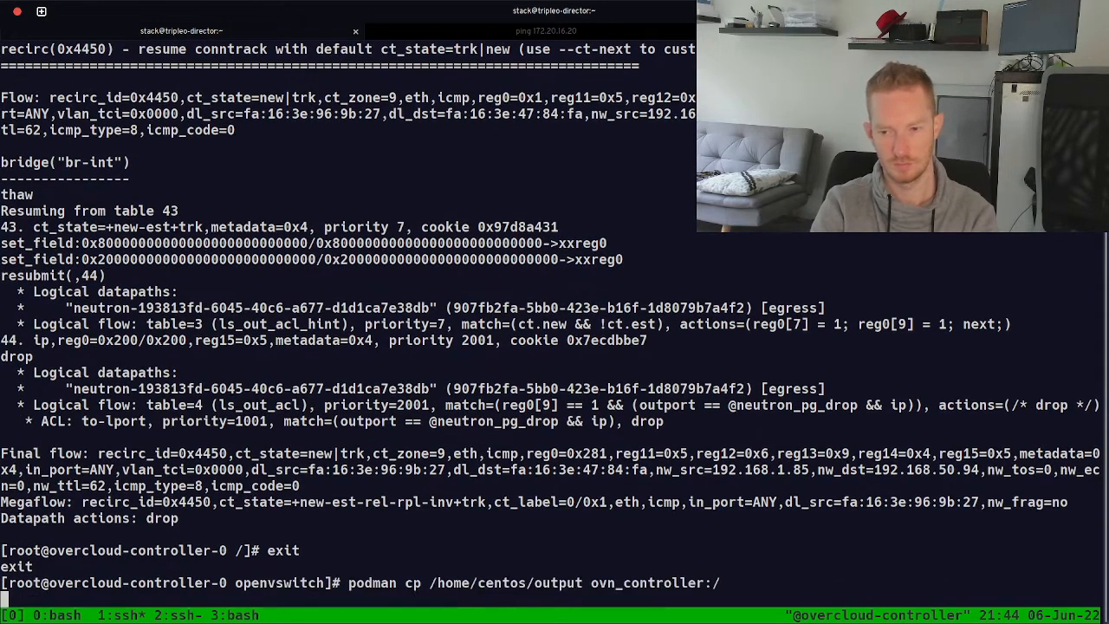
key("ctrl+r")
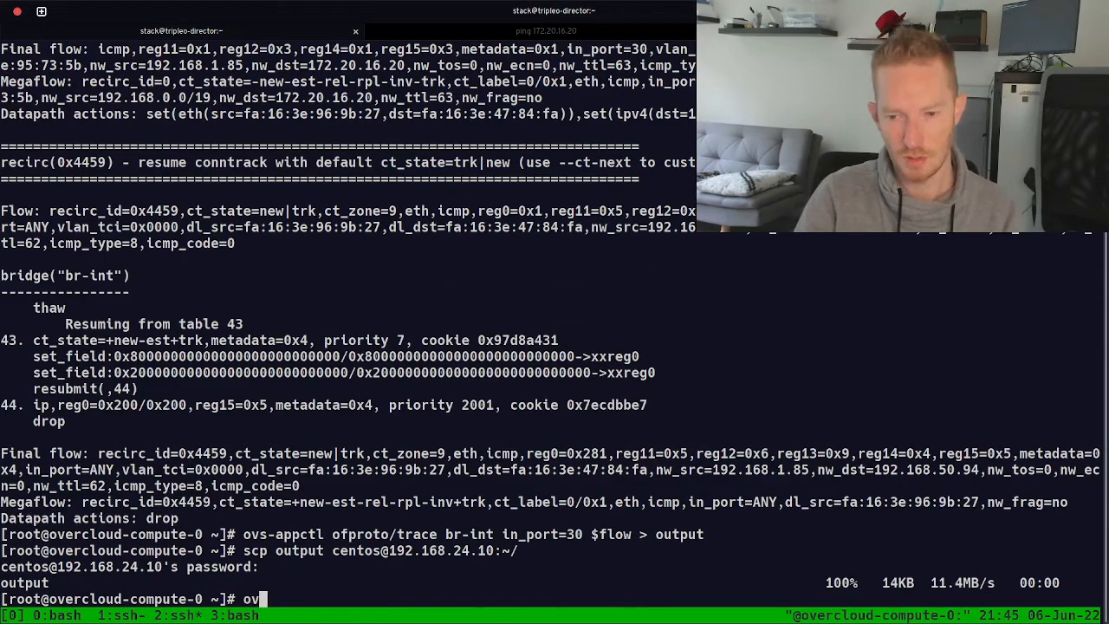
Compose ovs-ofctl dump-flows br-int | grep at the compute-0 prompt
type("s-ofctl")
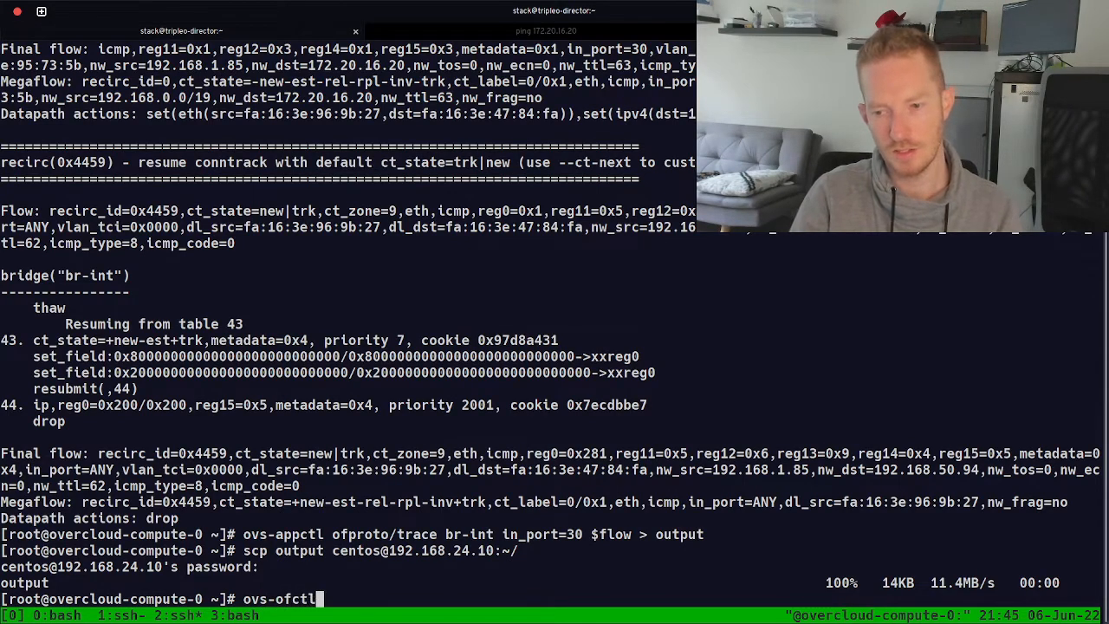
type("dump-flows")
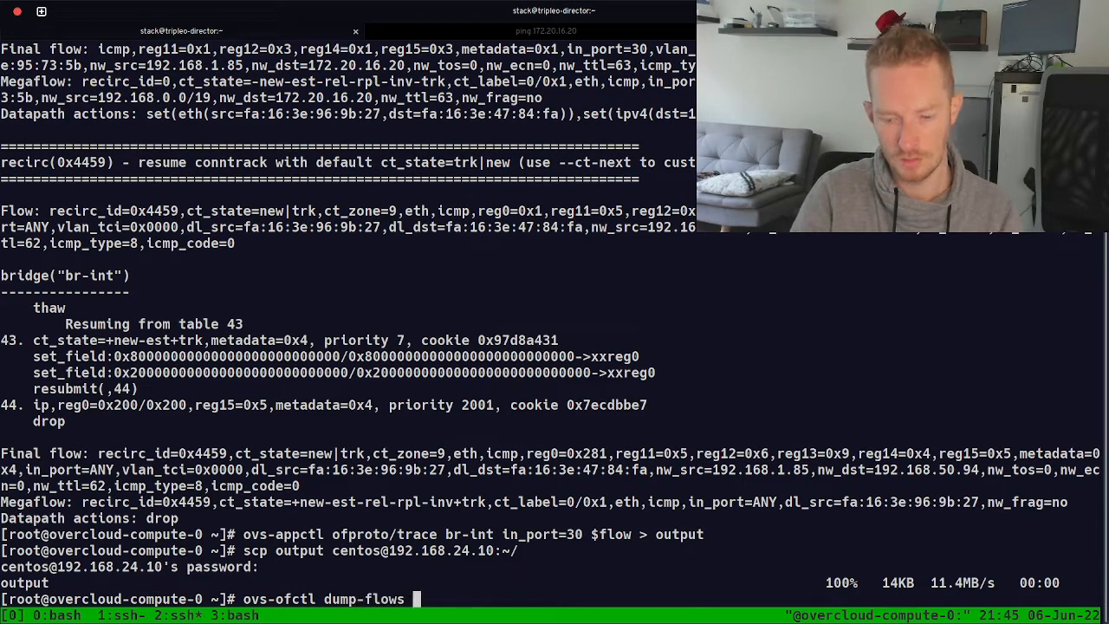
type("br-int")
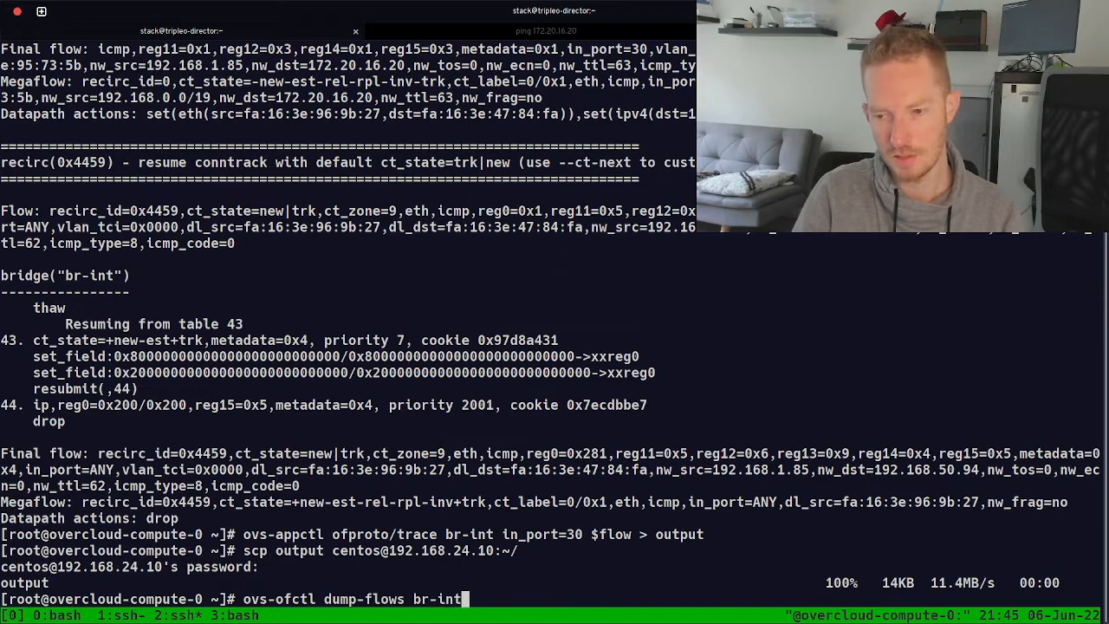
type("| gre")
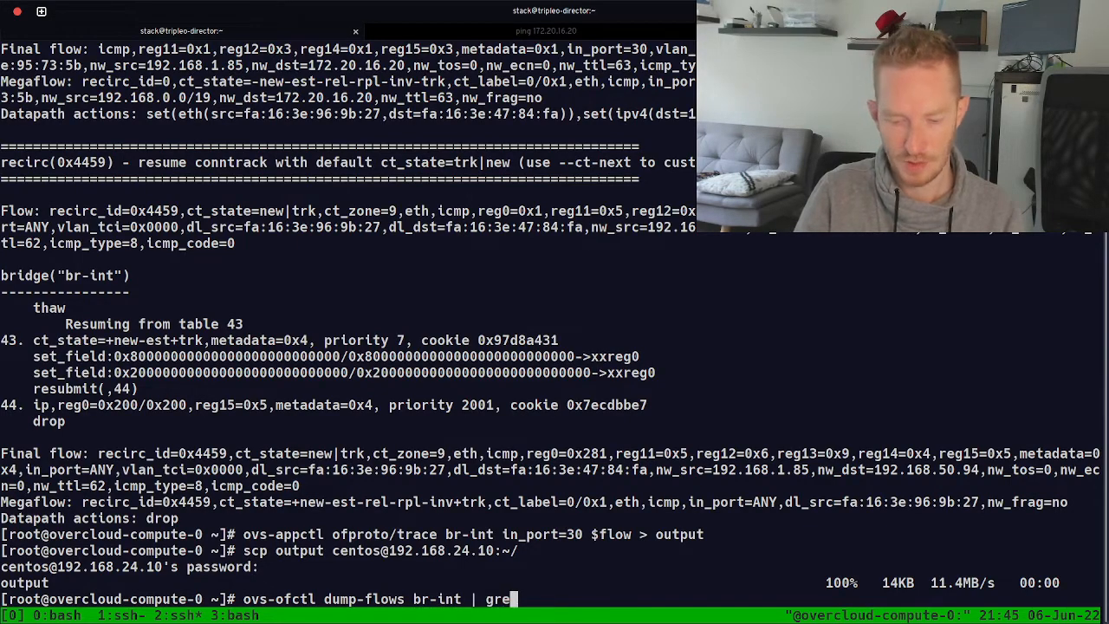